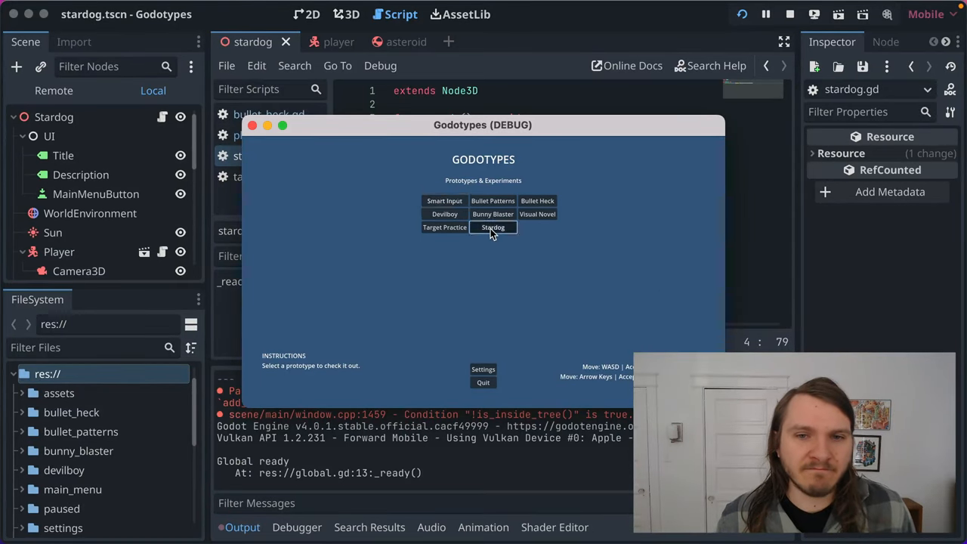
Launch the Stardog prototype, go back to the main menu, and launch Stardog again.
click(492, 228)
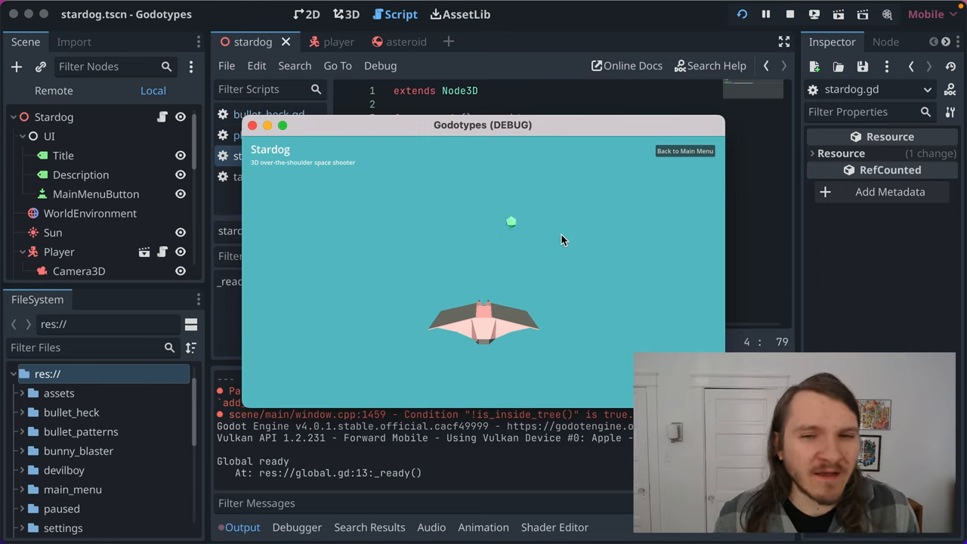
click(683, 150)
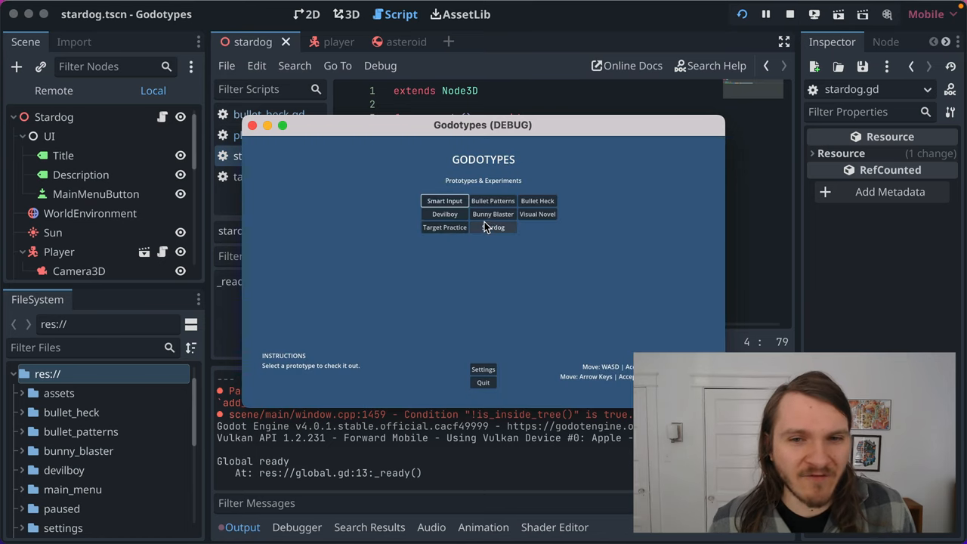
click(491, 227)
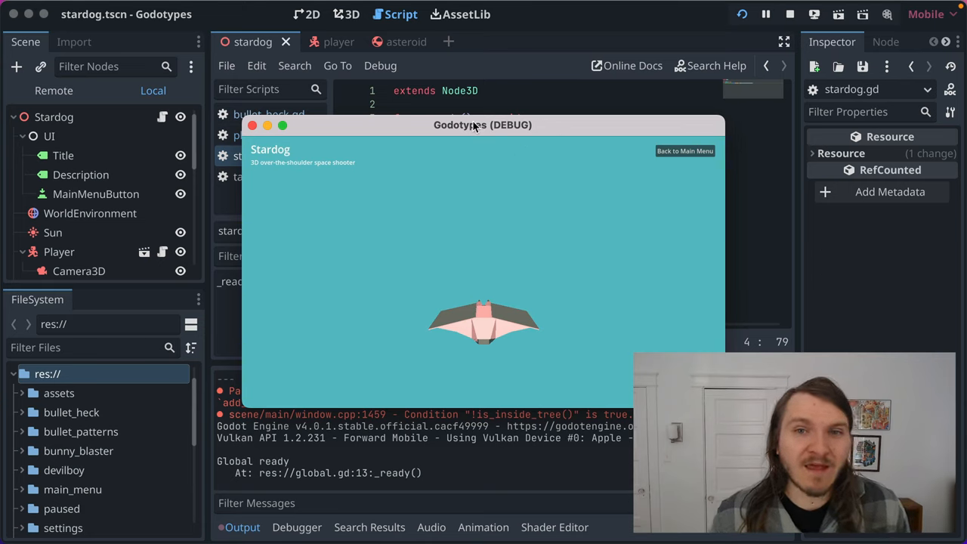
mouse_move(534, 135)
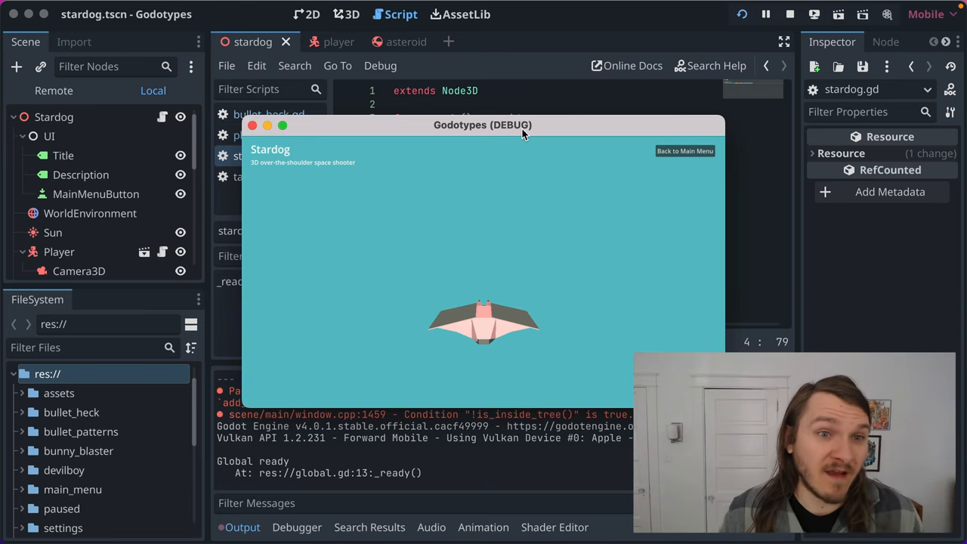
mouse_move(496, 137)
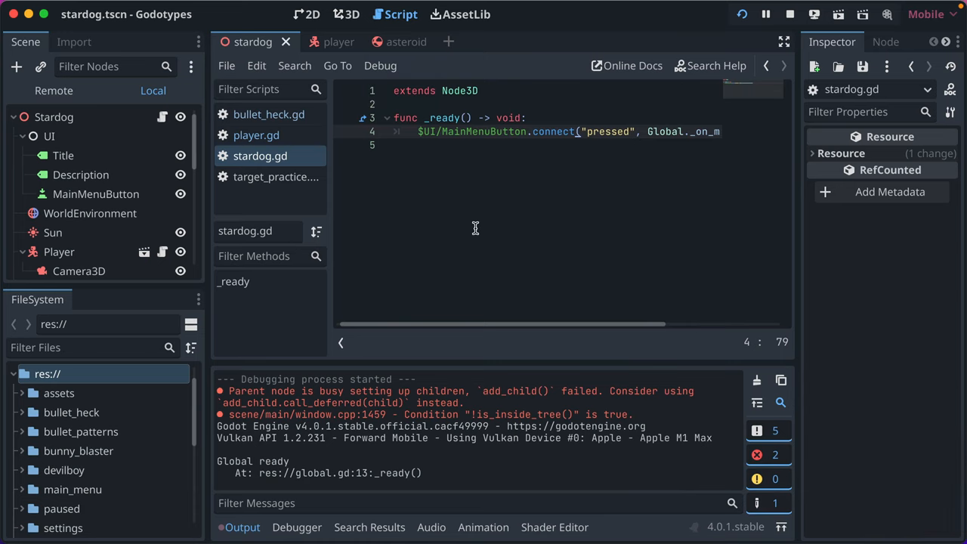
click(764, 14)
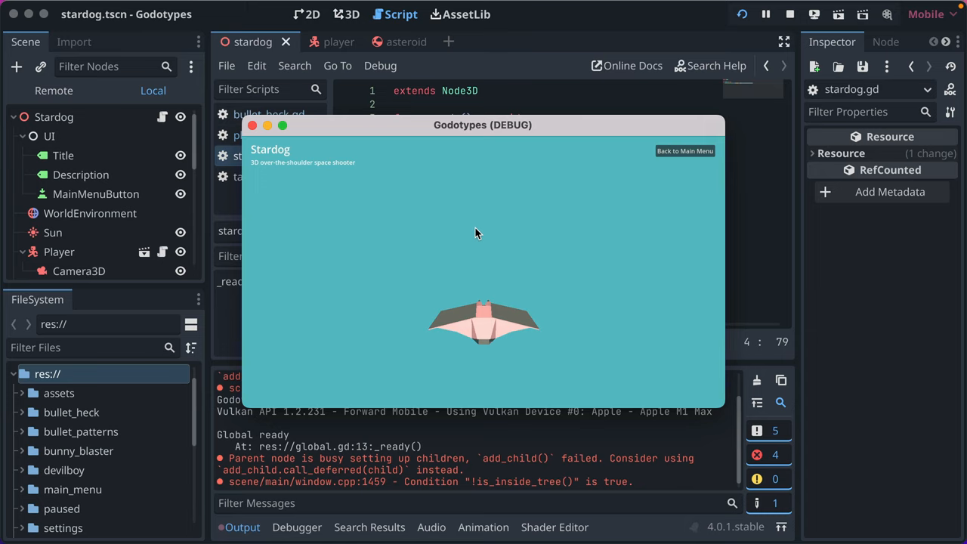
click(684, 150)
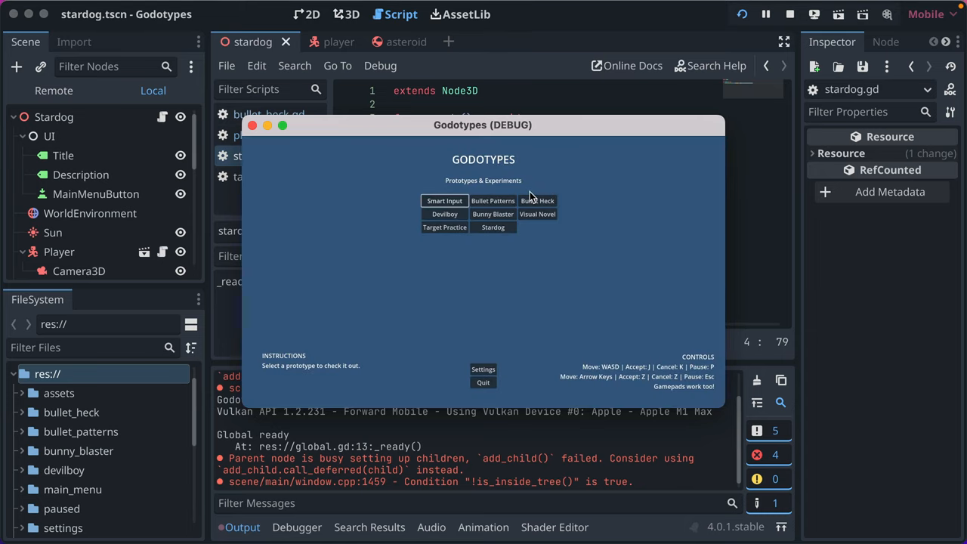
click(493, 227)
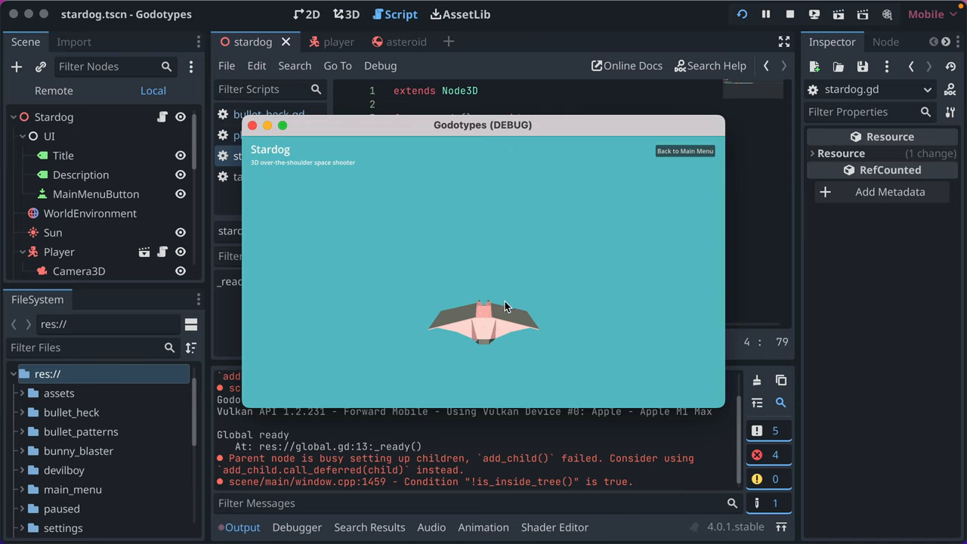
mouse_move(463, 277)
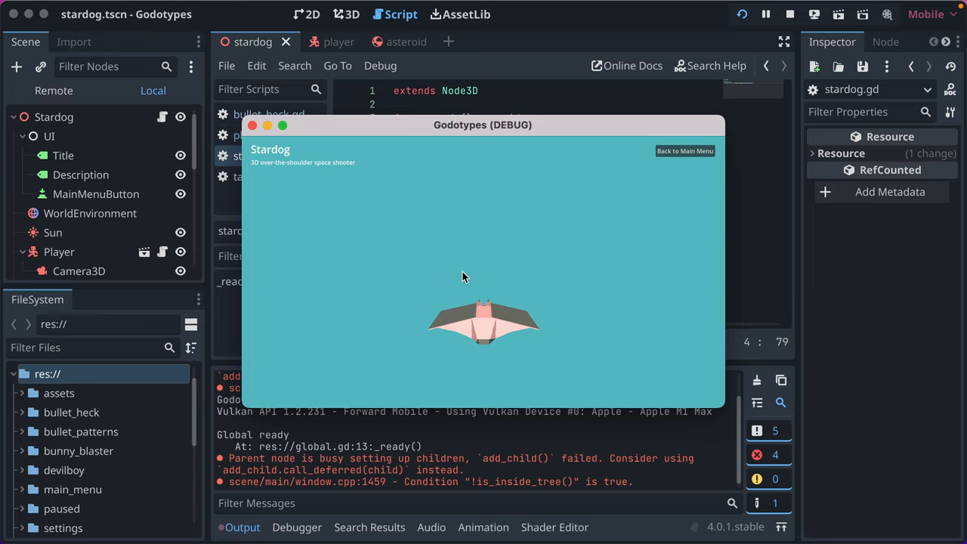
mouse_move(414, 261)
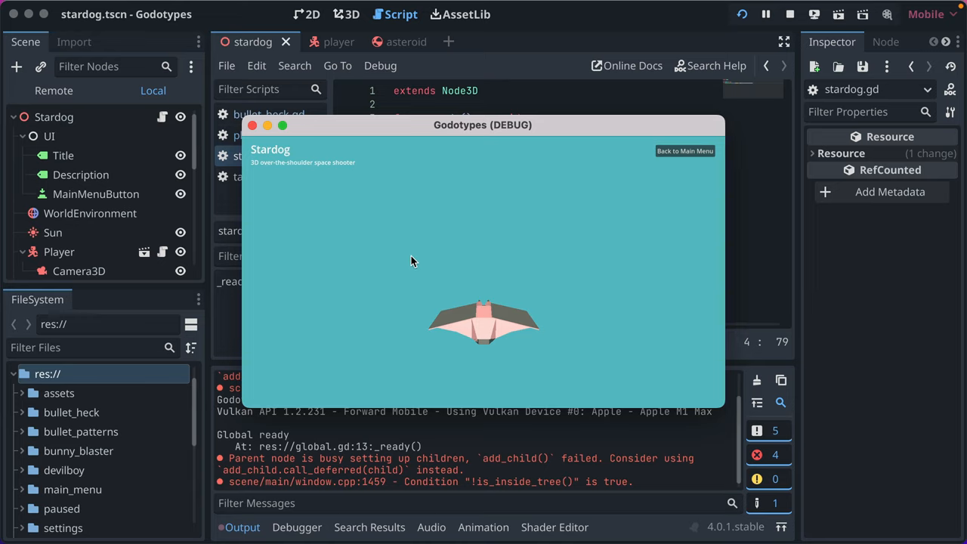
mouse_move(525, 259)
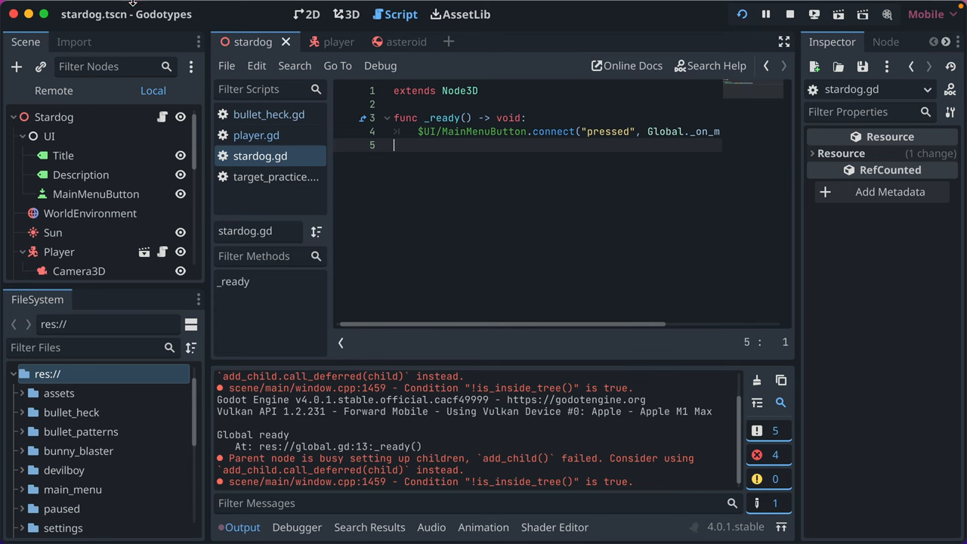
In the Input Map, create the debug_reset_scene action and bind it to physical R.
click(144, 8)
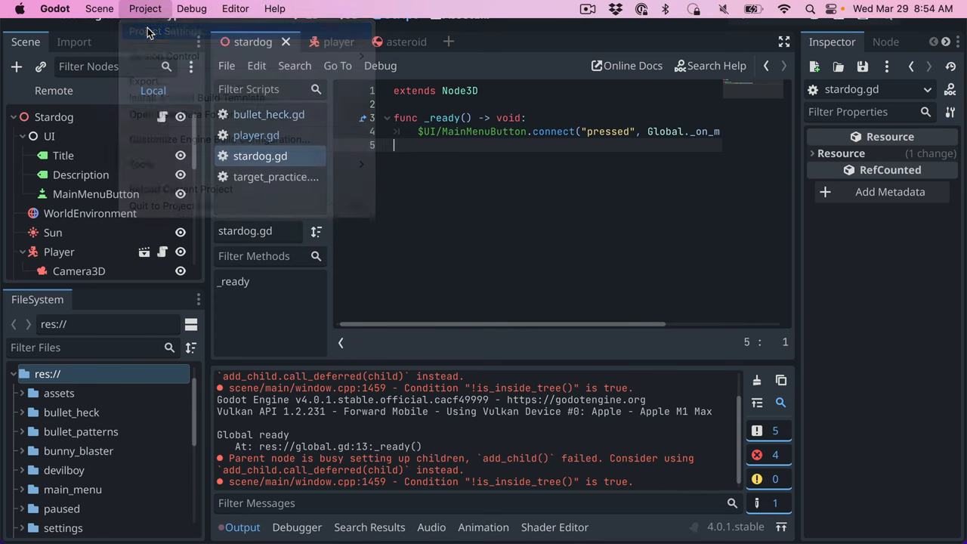
click(165, 31)
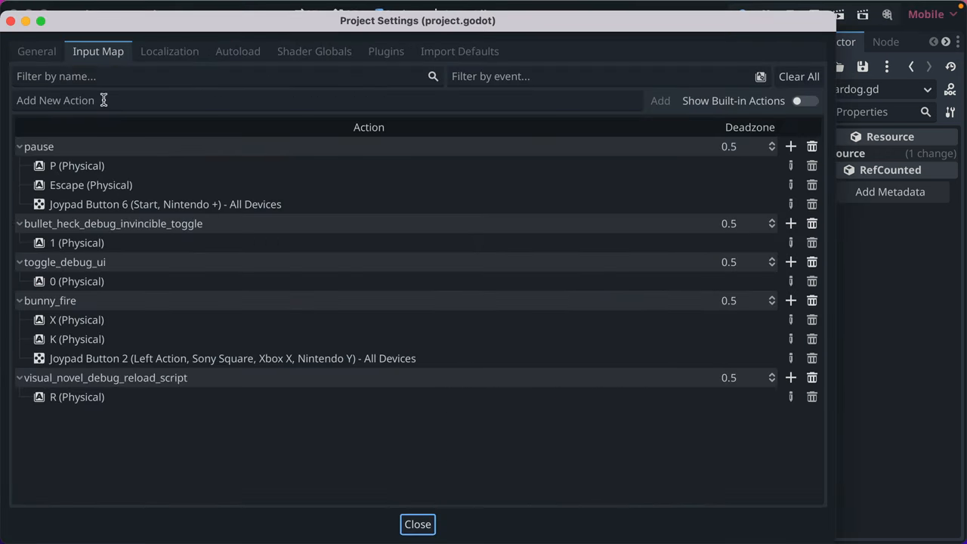
text(debug_reset_scene)
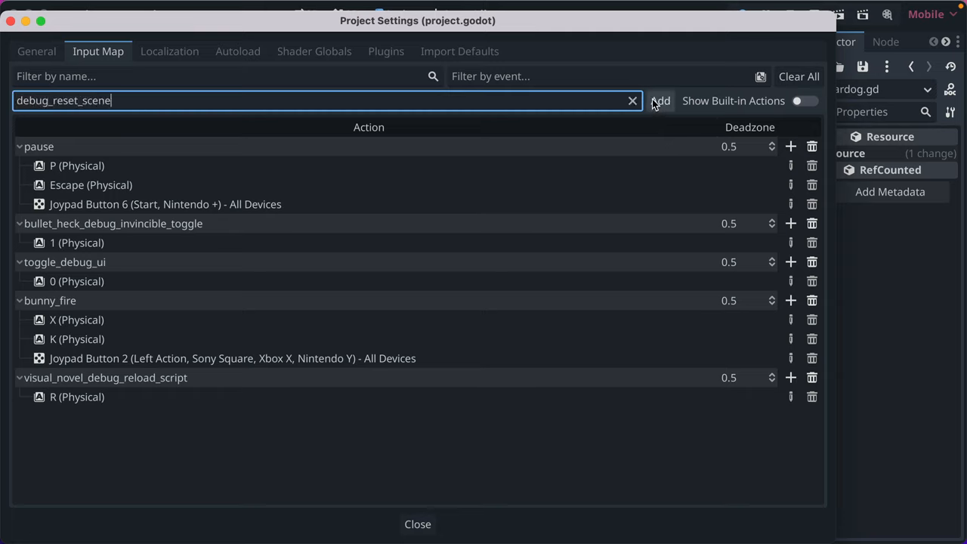
click(659, 101)
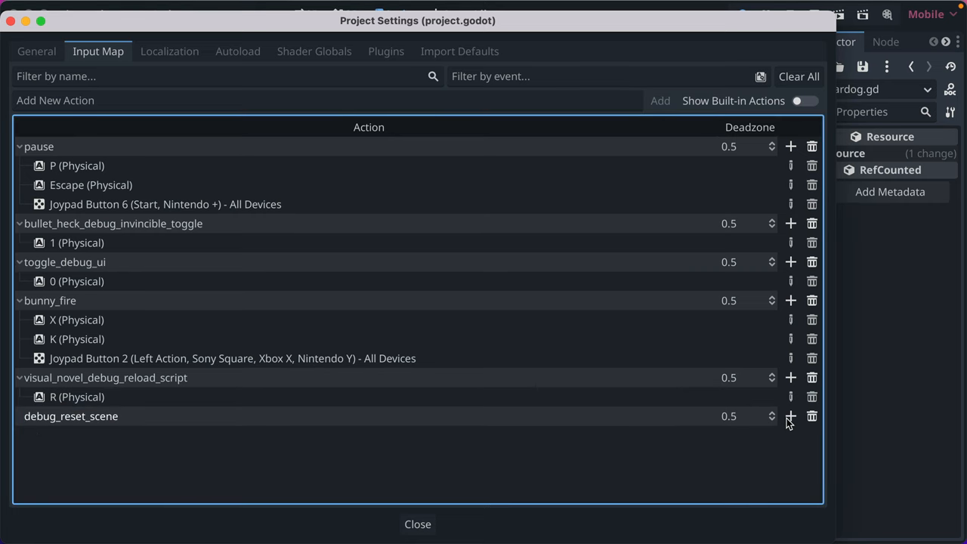
click(790, 416)
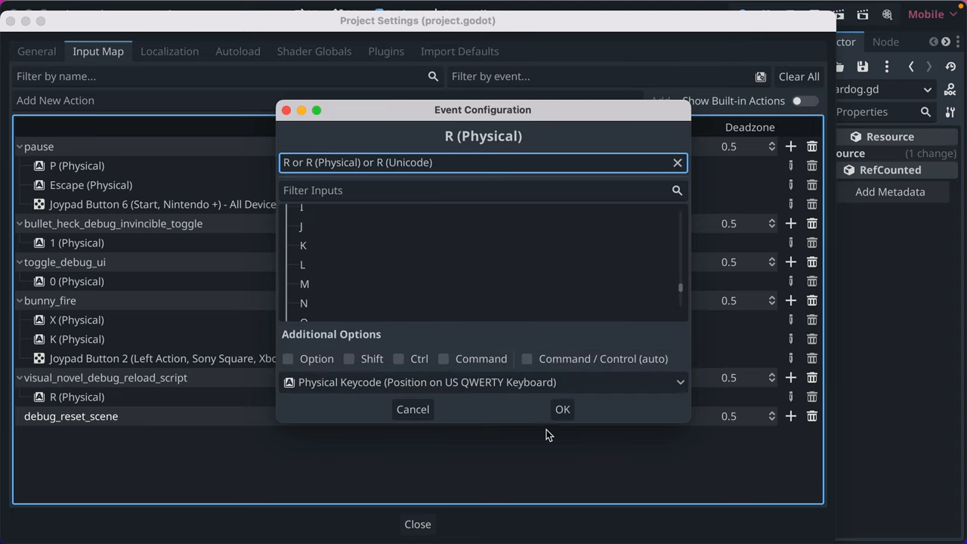
click(562, 409)
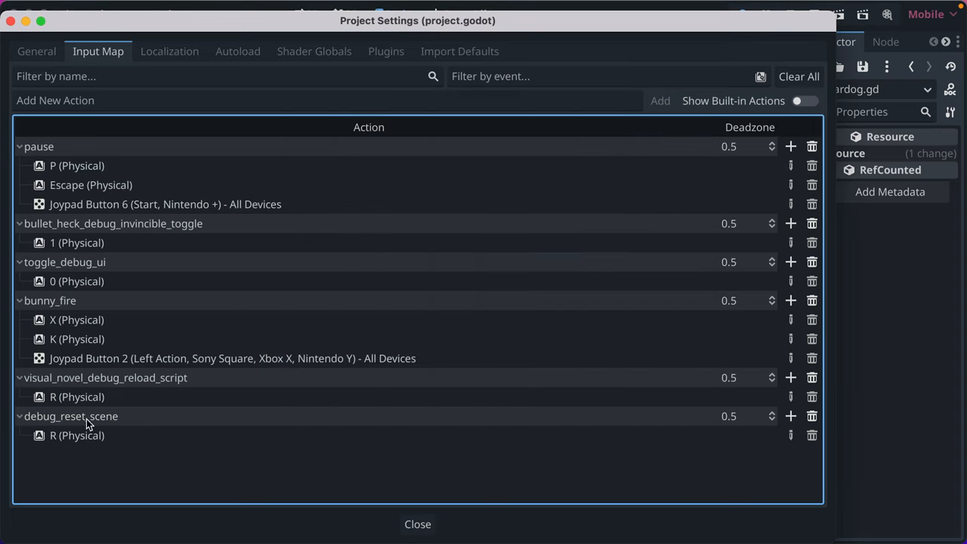
mouse_move(77, 435)
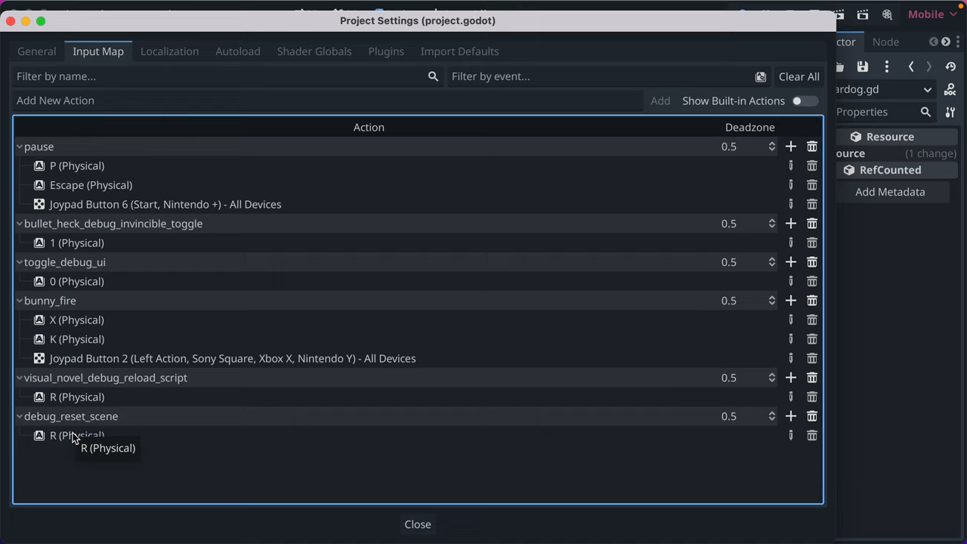
mouse_move(302, 453)
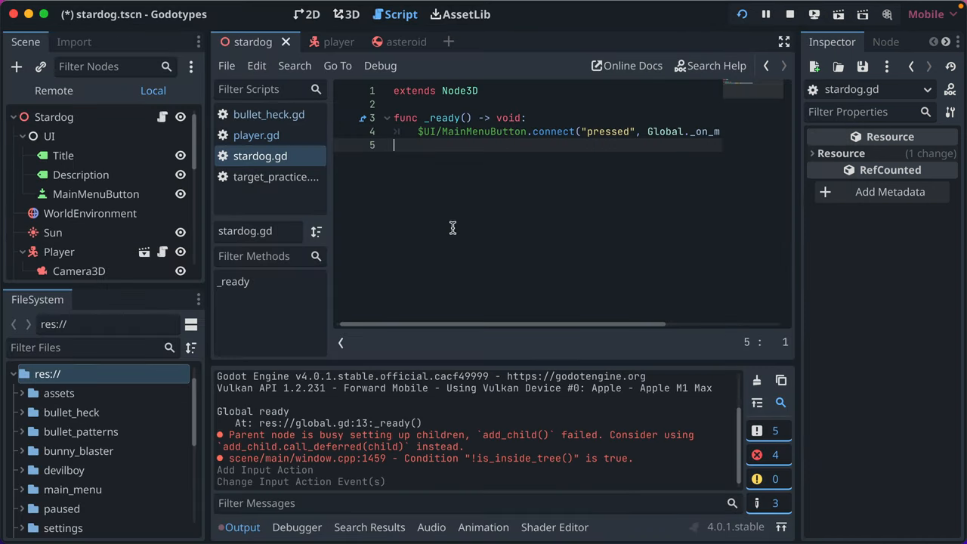
Start an _input function in stardog.gd with an OS.is_debug_build() condition.
click(54, 117)
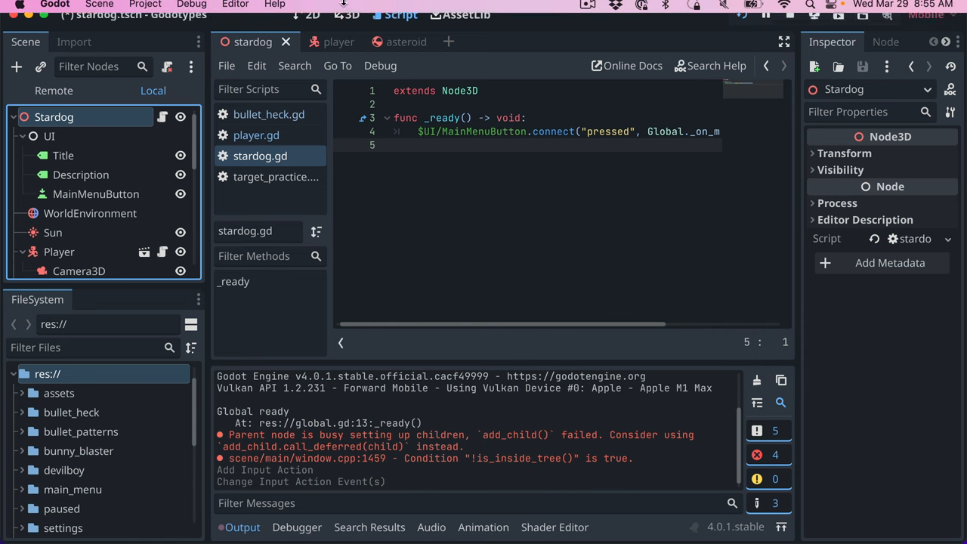
click(345, 14)
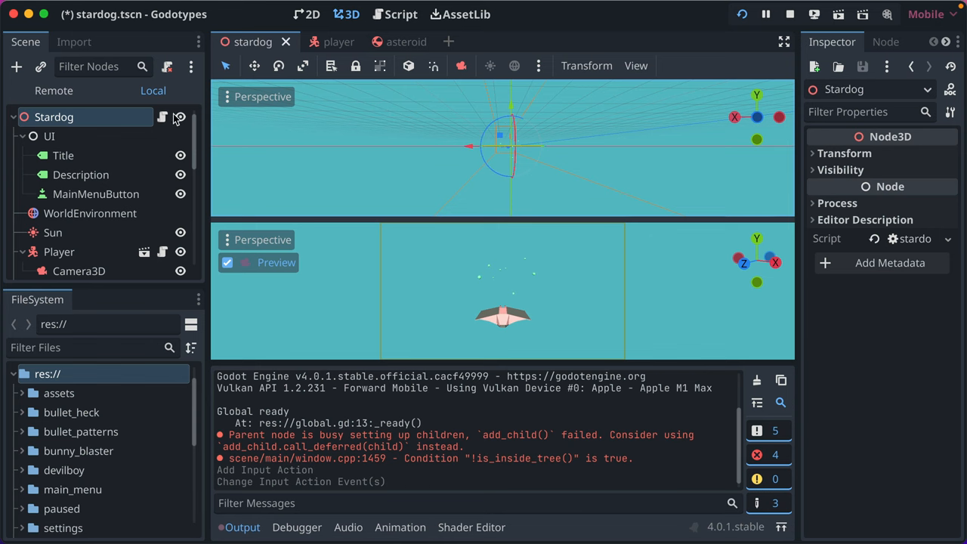
click(401, 14)
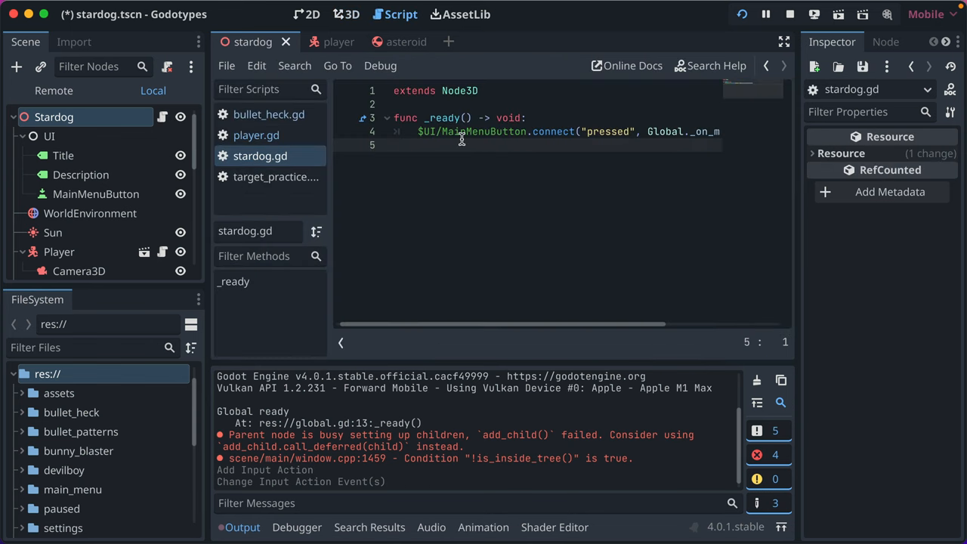
text(func _input(event: InputEvent) -> void:)
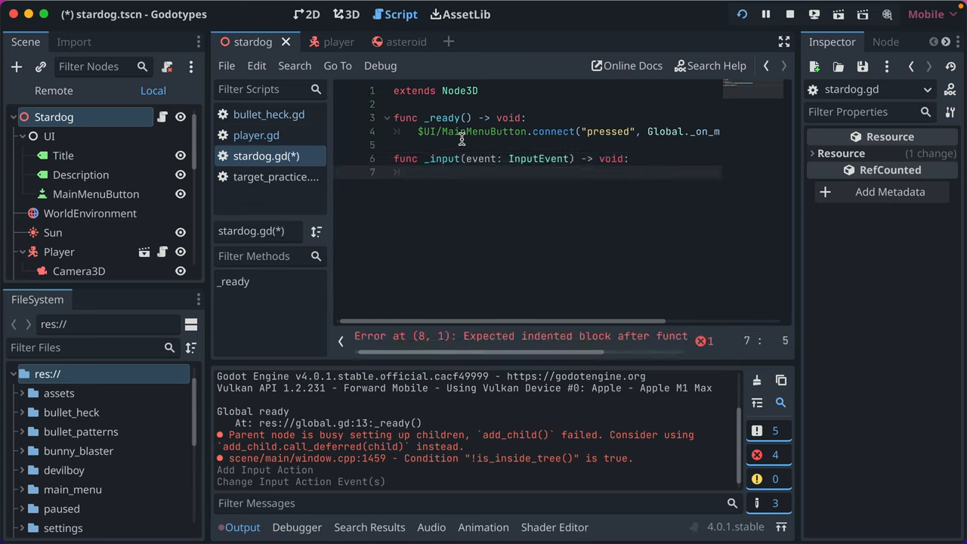
text(if OS.is_debug_build()
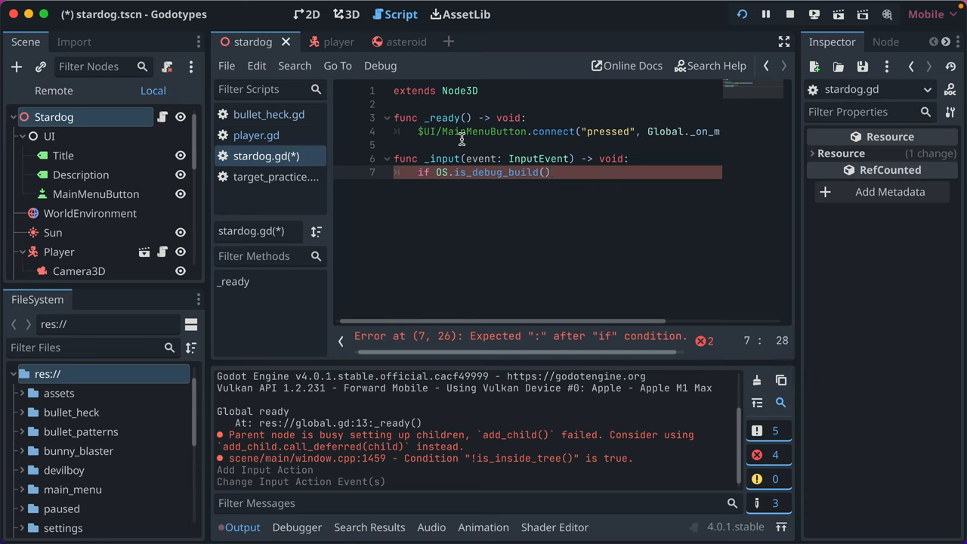
text(&&)
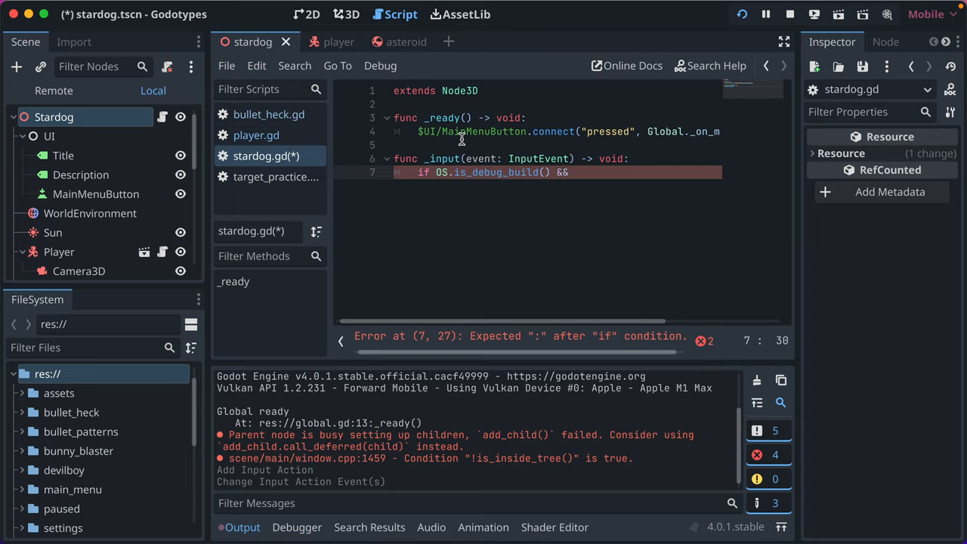
text(and)
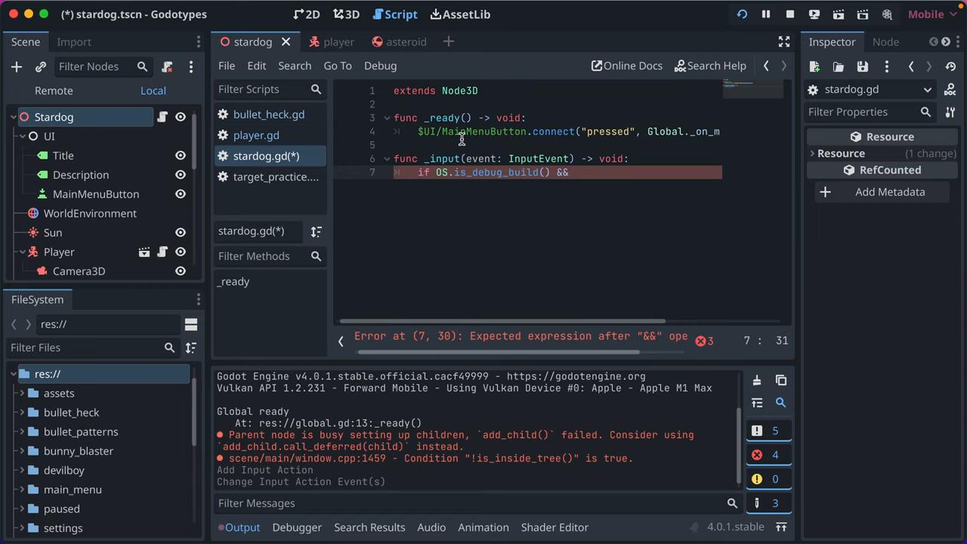
Check event.is_action_pressed on the reset action and call get_tree().reload_current_scene.call_deferred().
text(e)
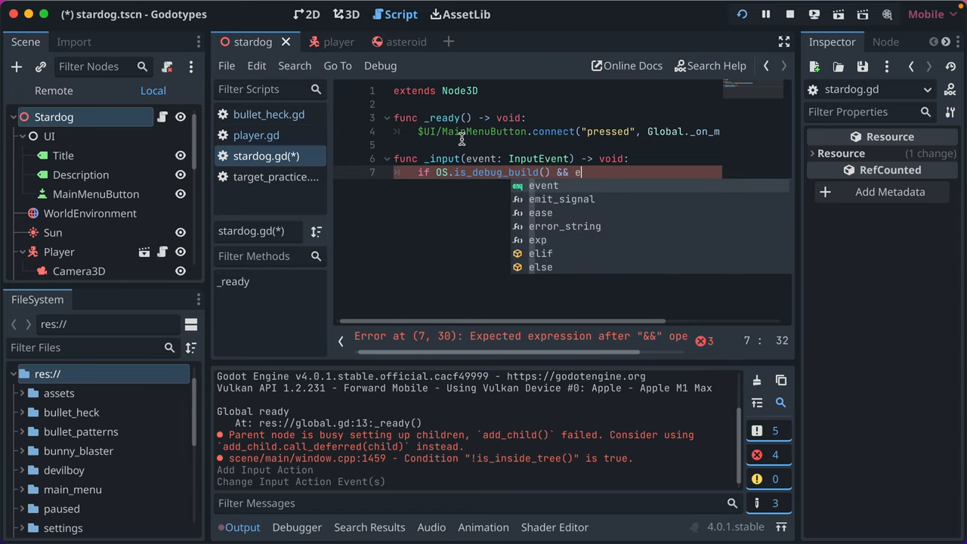
text(vent.)
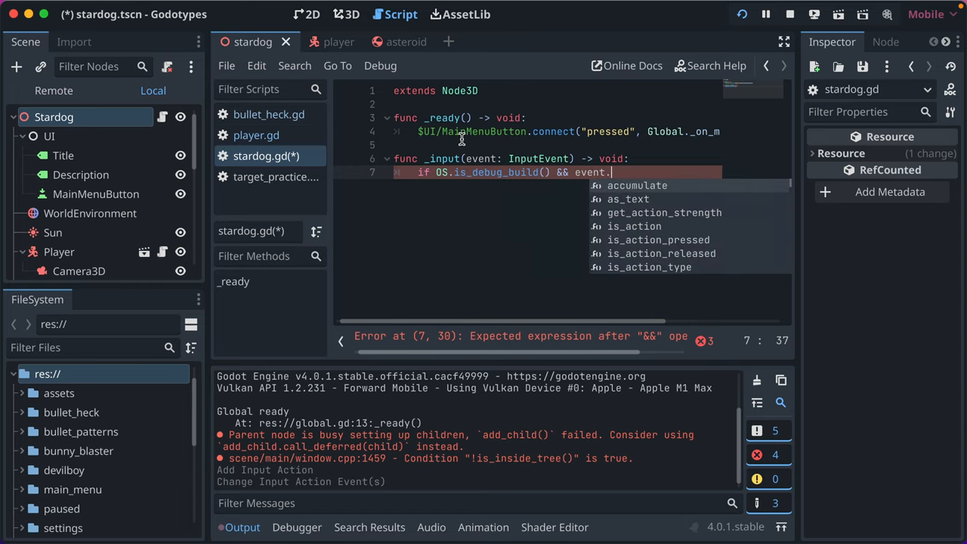
text(is_action_pressed()
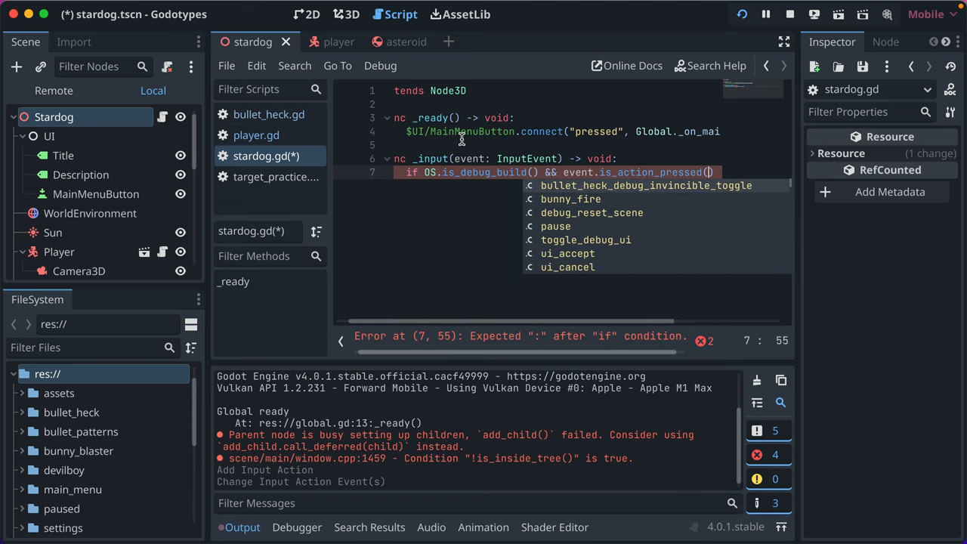
click(591, 212)
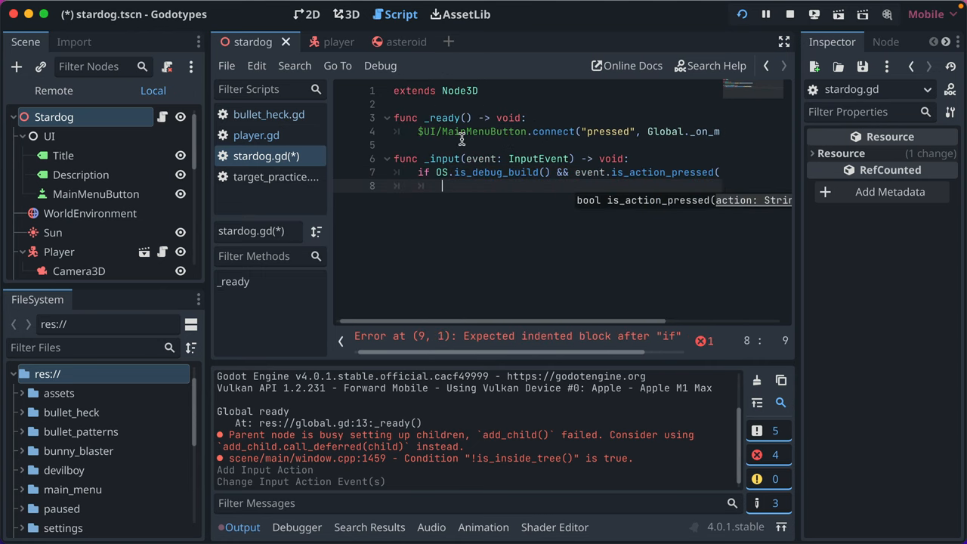
text(get_tree().)
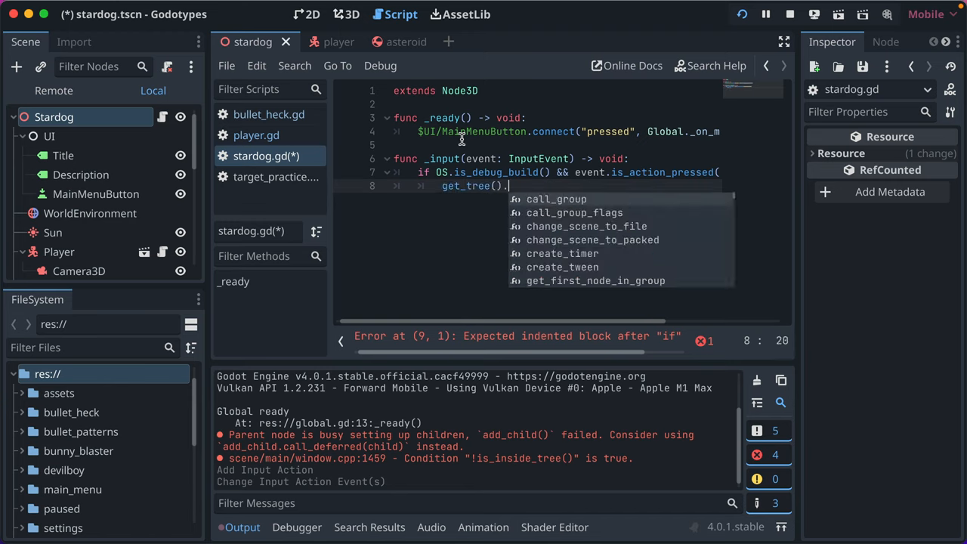
text(reload_current_scene.call_deferred()
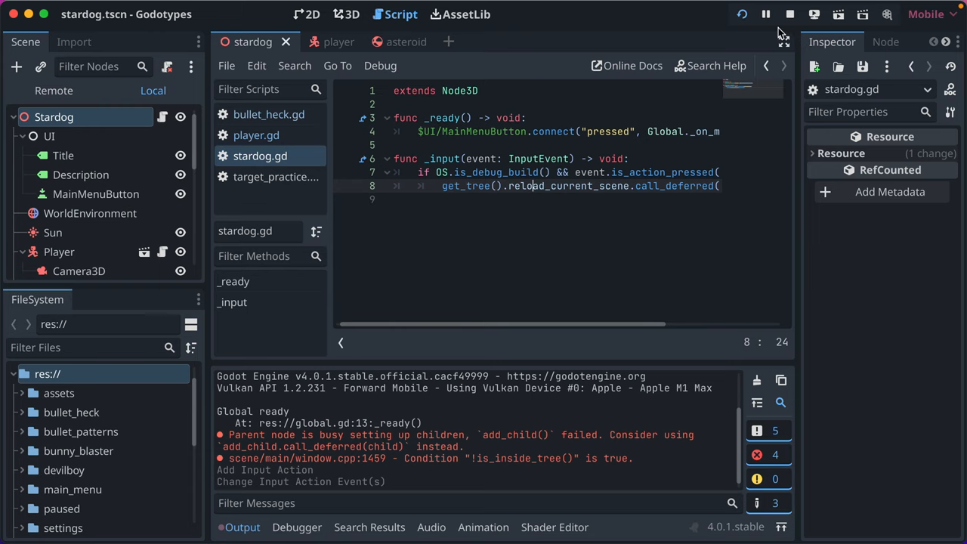
Stop the game and relaunch the Stardog scene with Run Current Scene.
click(789, 13)
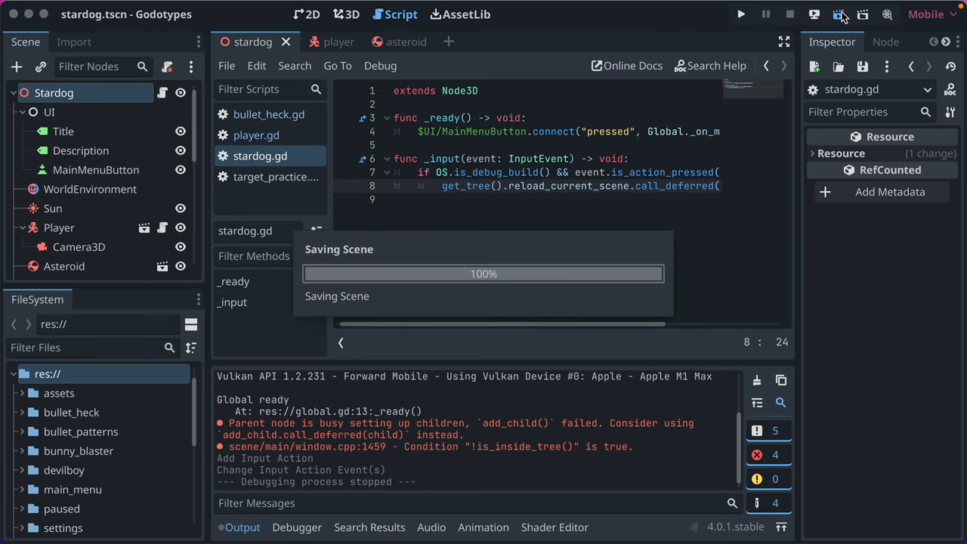
click(740, 13)
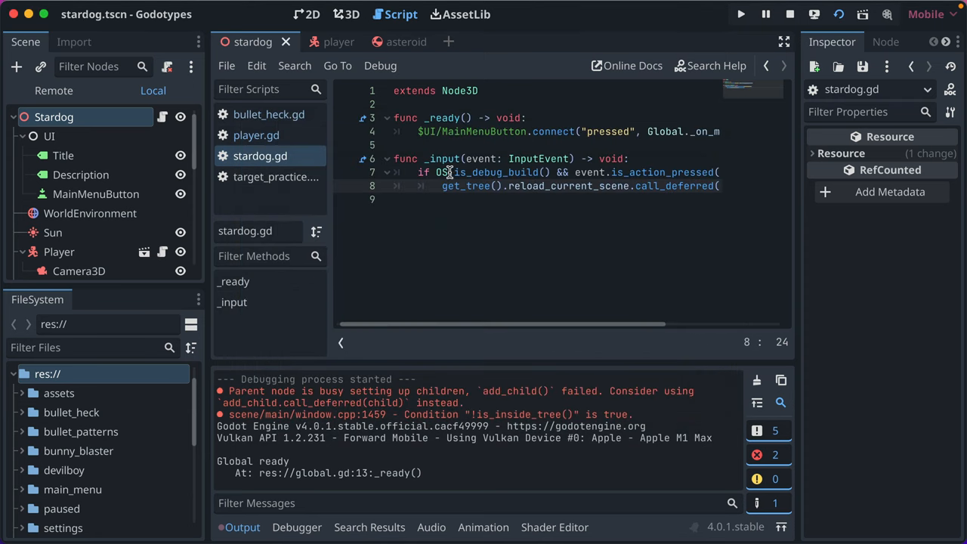
mouse_move(567, 170)
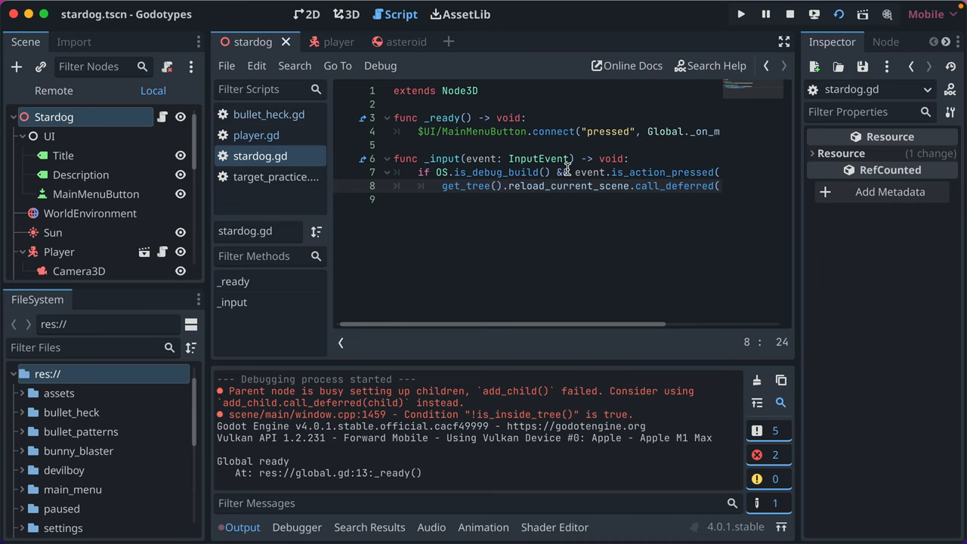
click(567, 172)
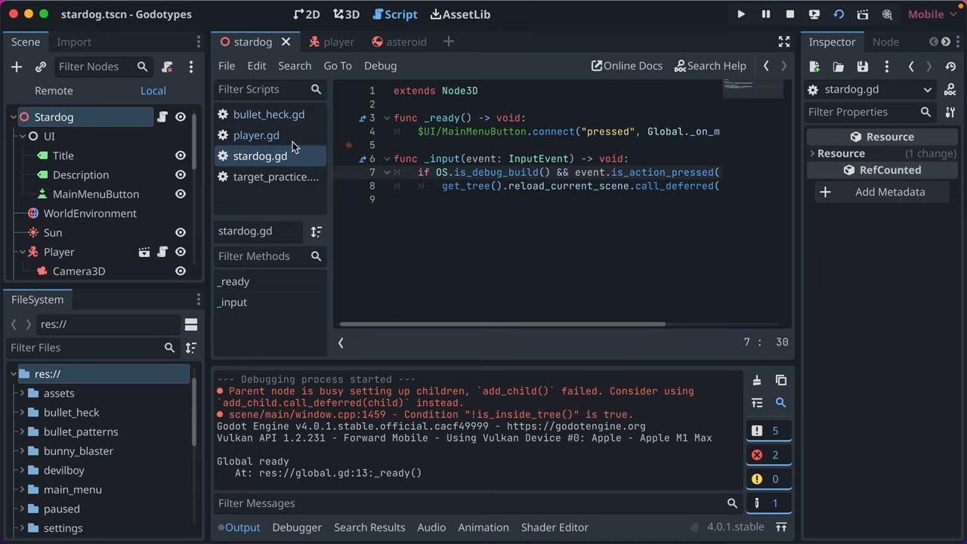
Switch to player.gd while the Stardog debug game keeps running.
click(740, 14)
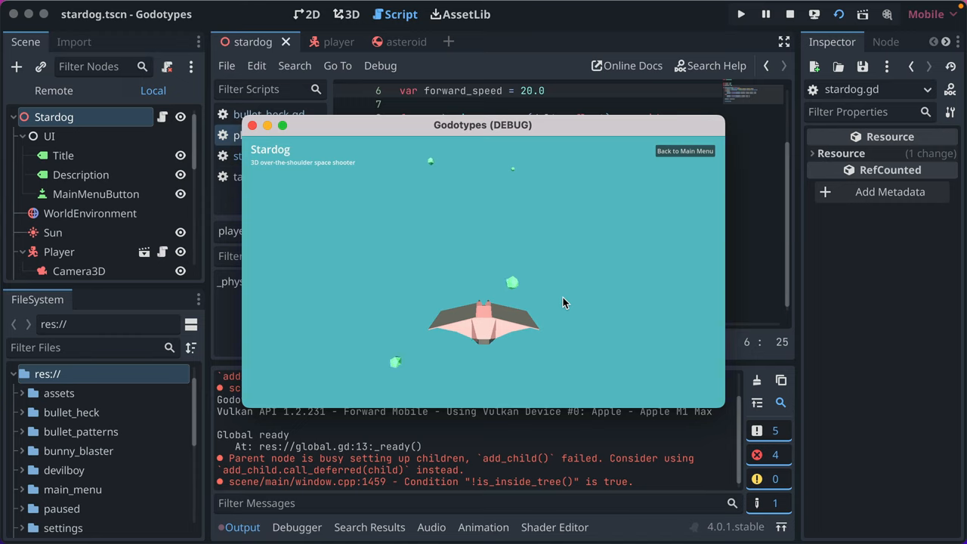
mouse_move(506, 190)
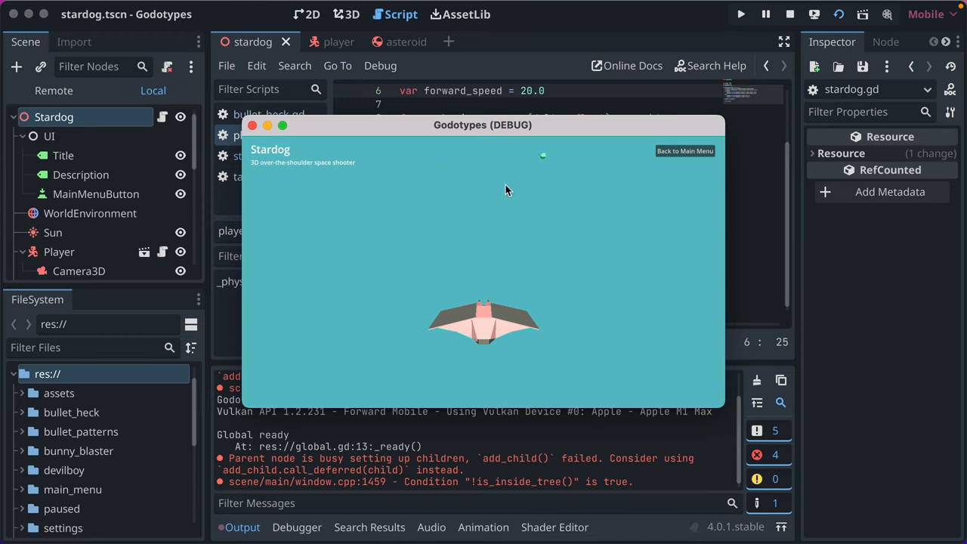
mouse_move(461, 258)
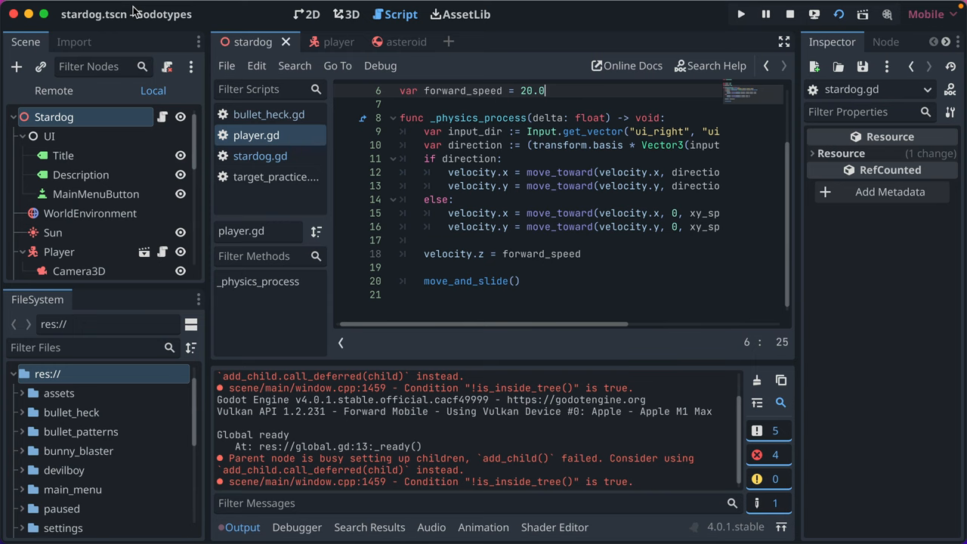
Create the stardog_debug_pause_player_z input action and bind it to key 1.
click(144, 9)
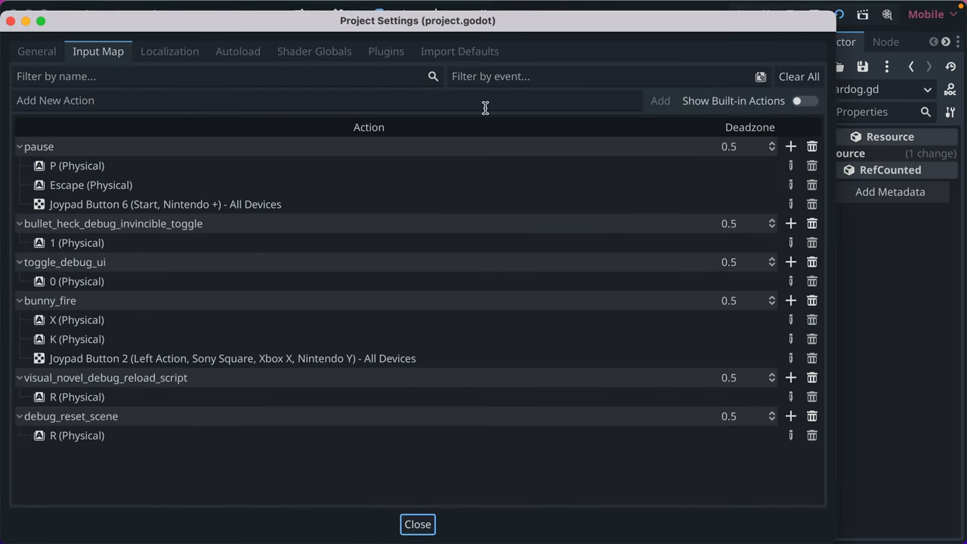
mouse_move(478, 97)
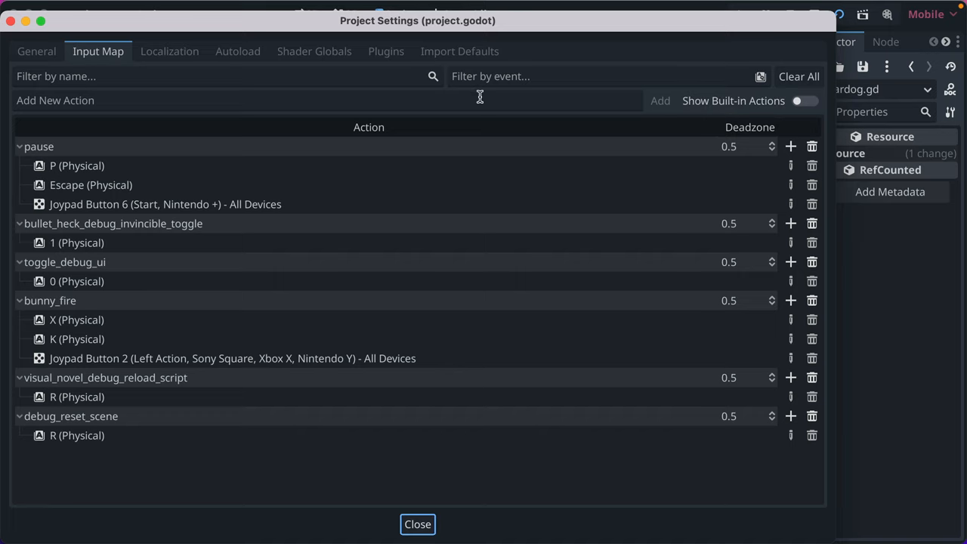
click(324, 99)
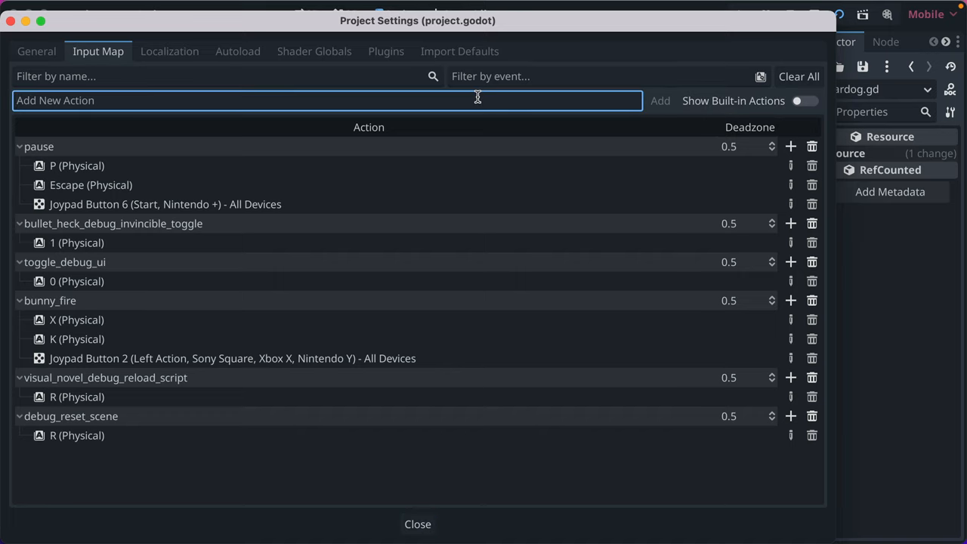
text(stardog?_)
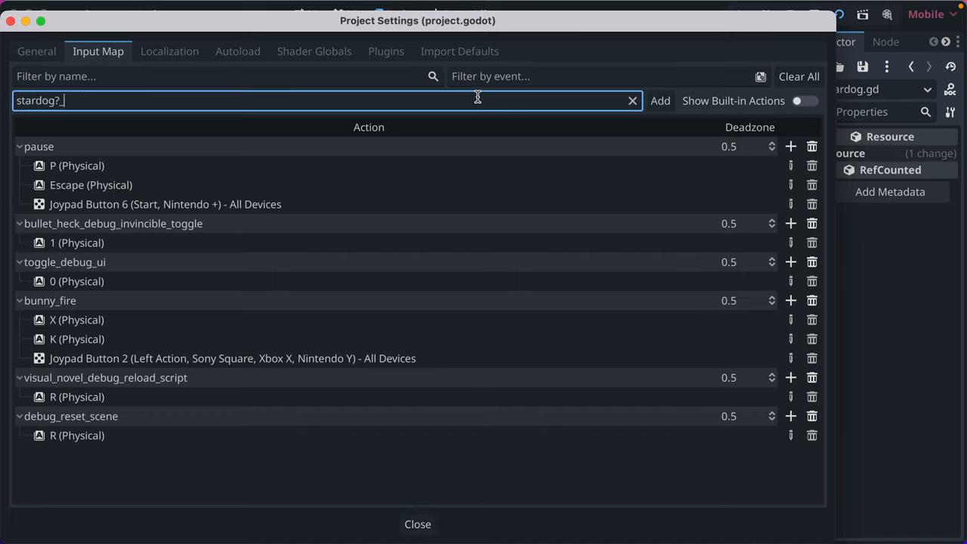
key(Backspace)
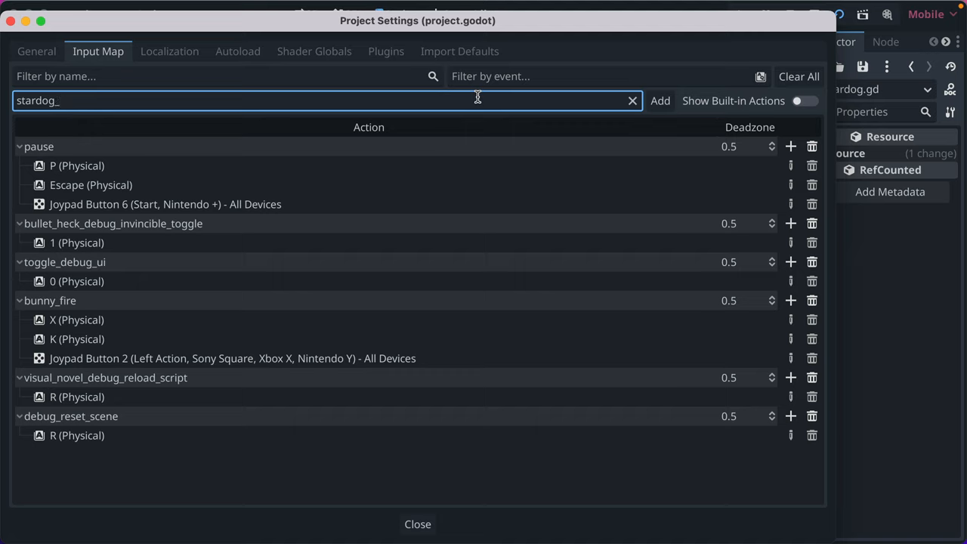
text(r)
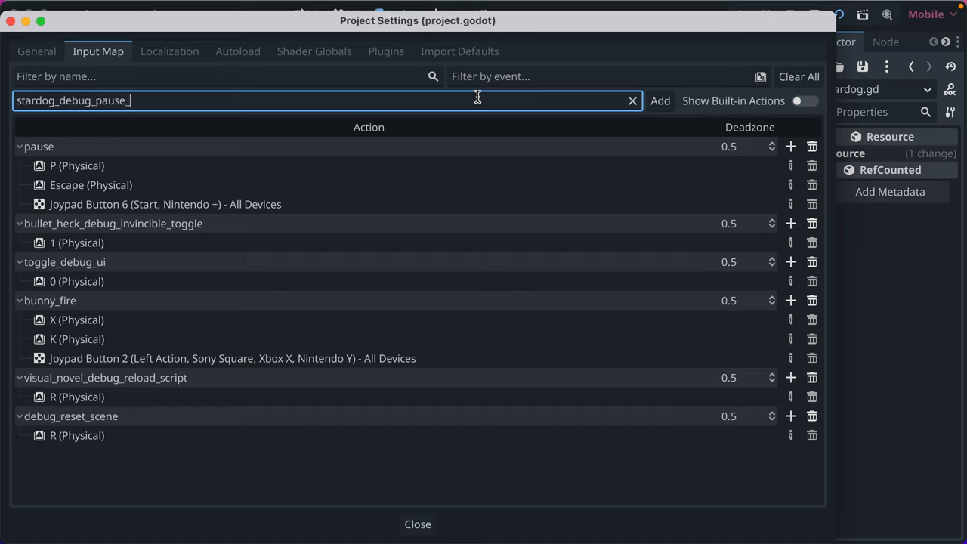
text(player_)
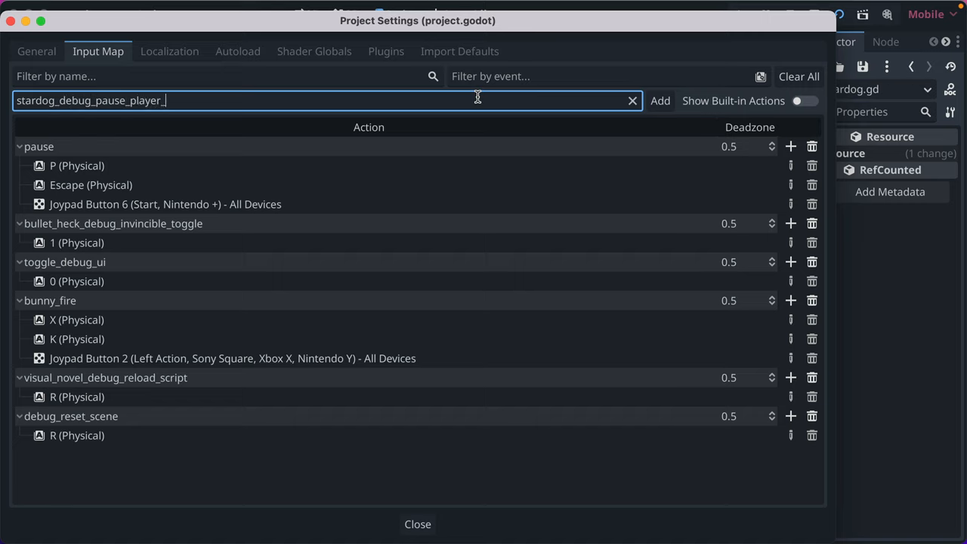
text(z)
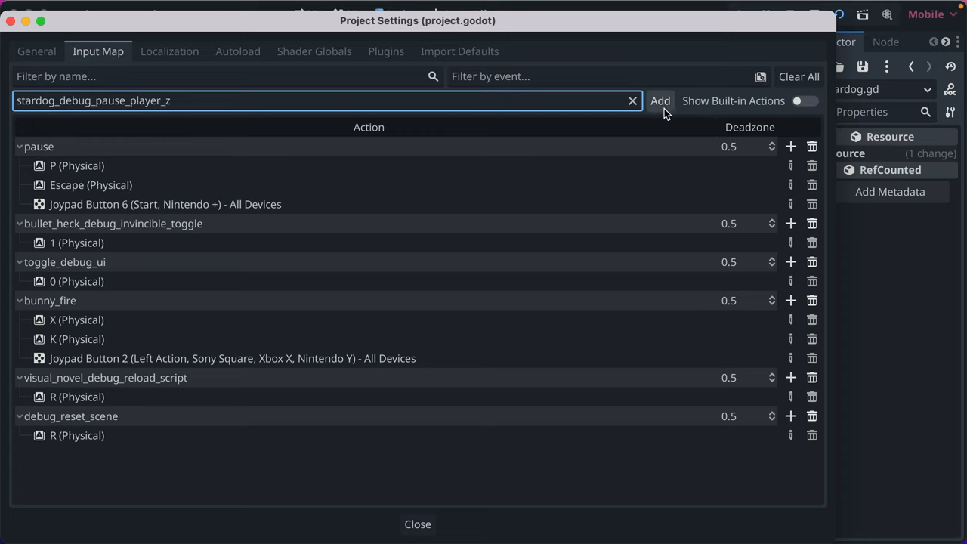
click(660, 100)
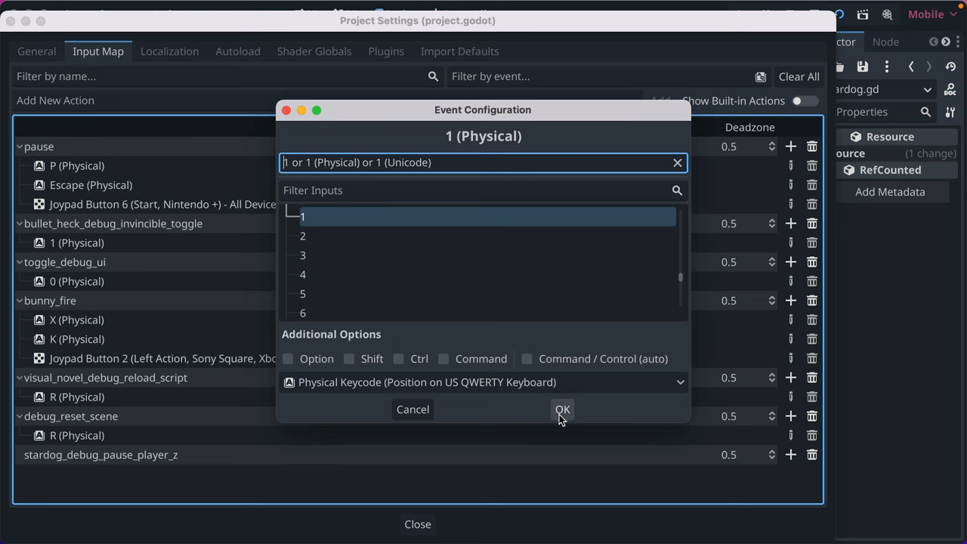
click(562, 408)
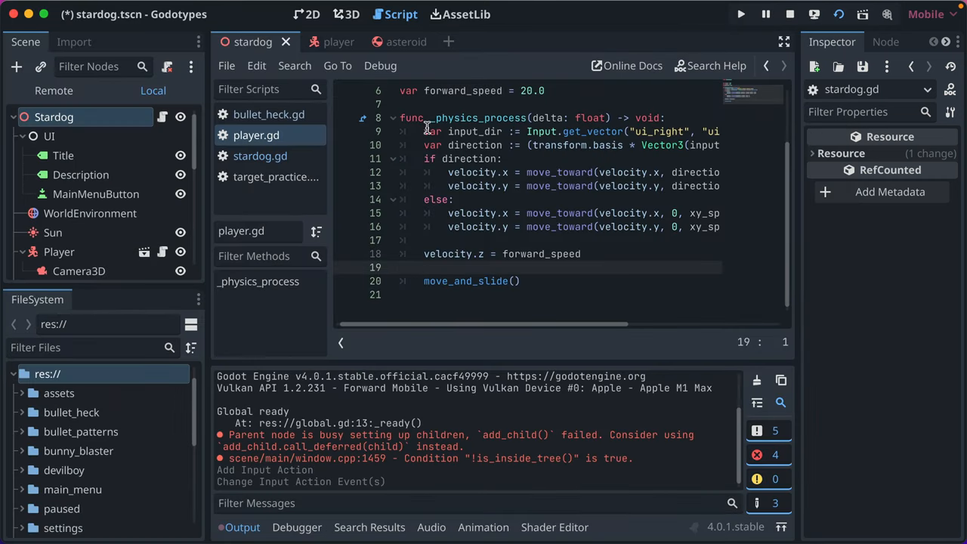
mouse_move(509, 304)
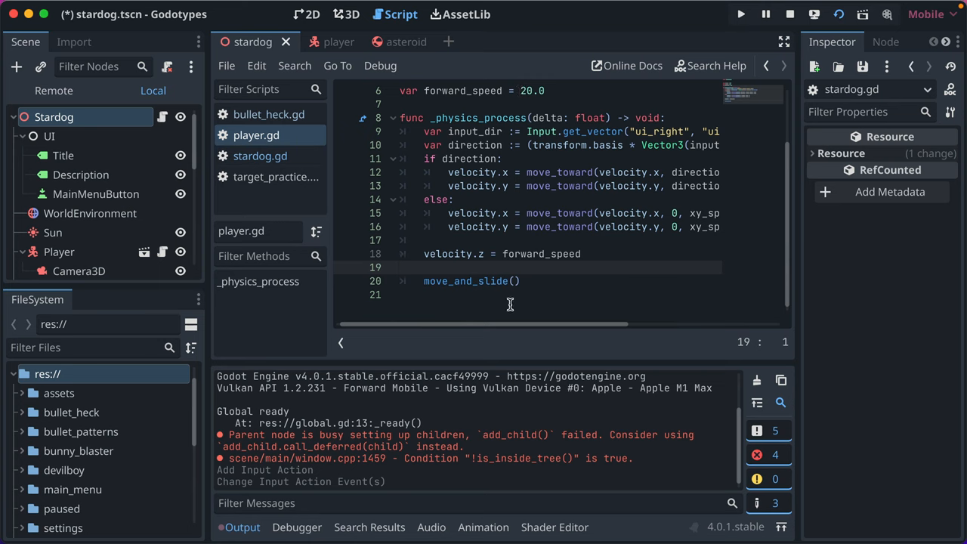
Declare var forward_paused = false and set velocity.z to 0.0 when paused, else forward_speed.
scroll(up, 3)
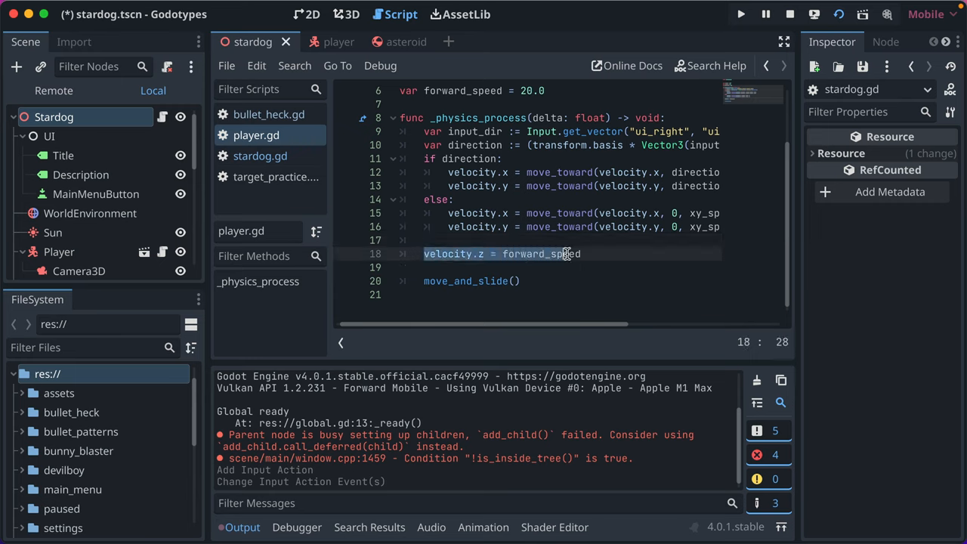
click(465, 295)
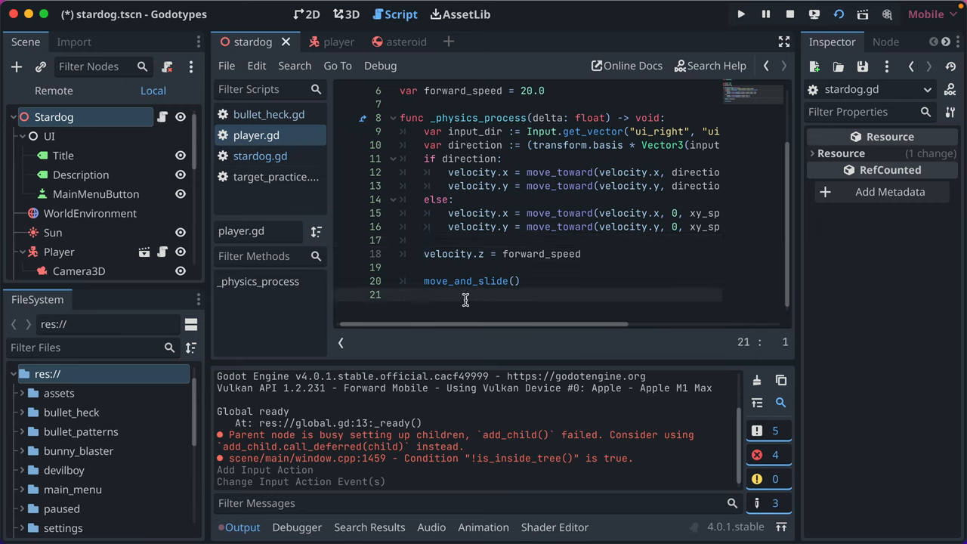
mouse_move(444, 311)
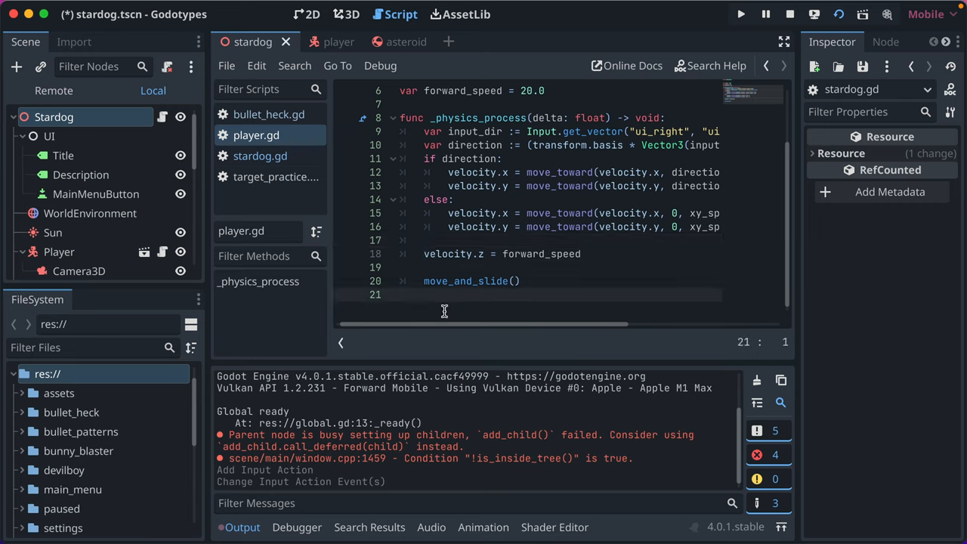
scroll(up, 3)
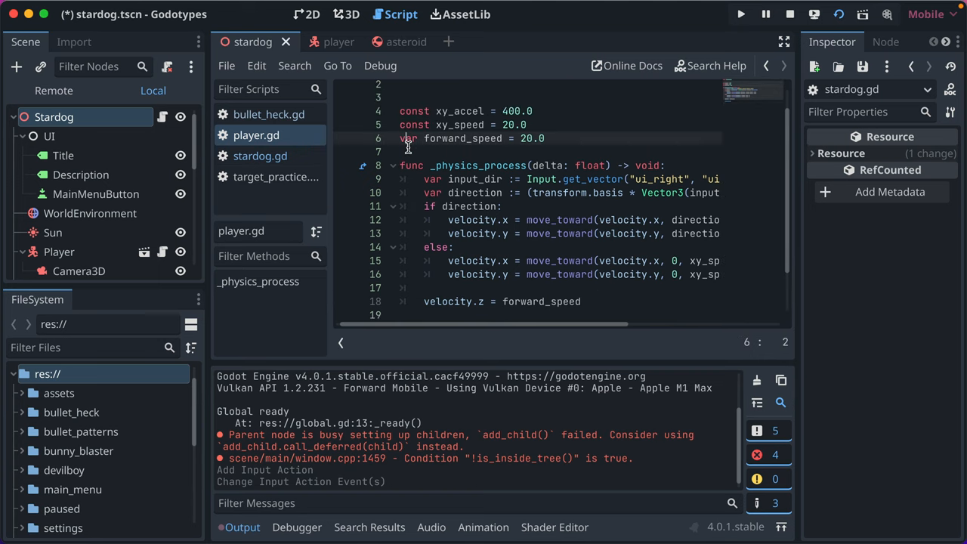
text(var)
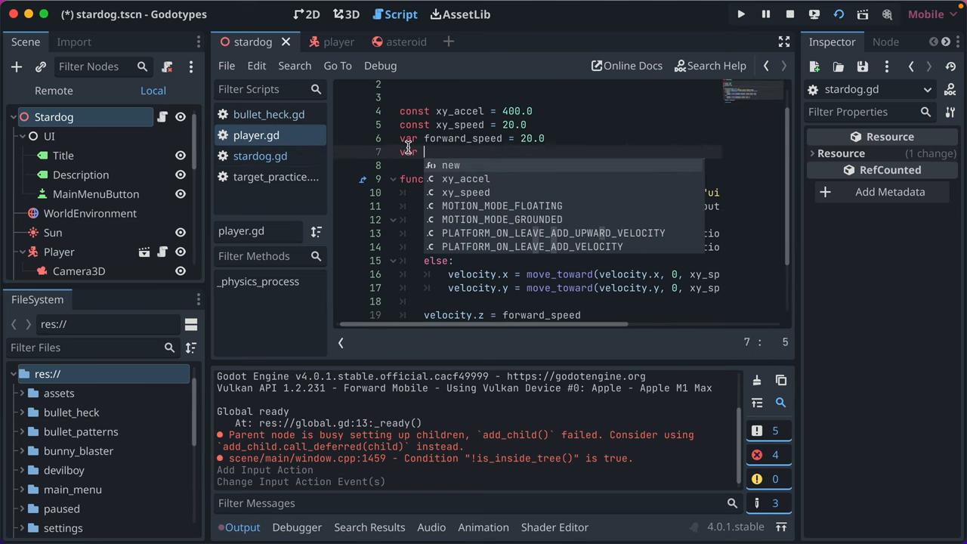
text(forward_paused = fals)
text(velocity.z = 0.0)
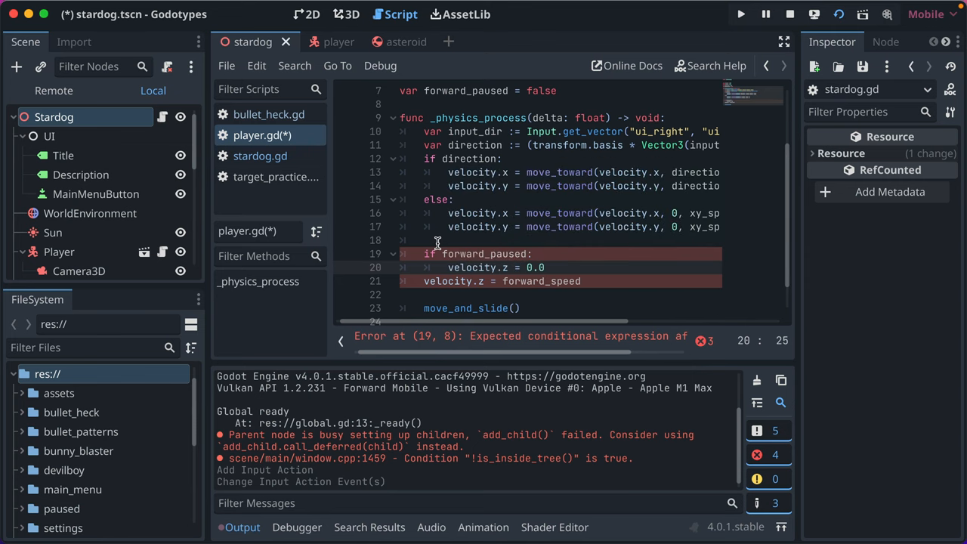
text(else:)
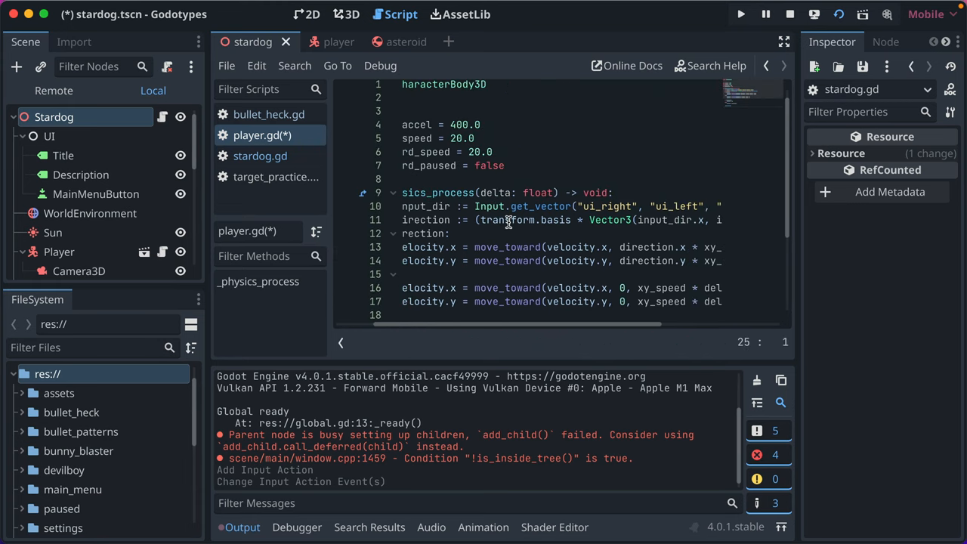
scroll(down, 3)
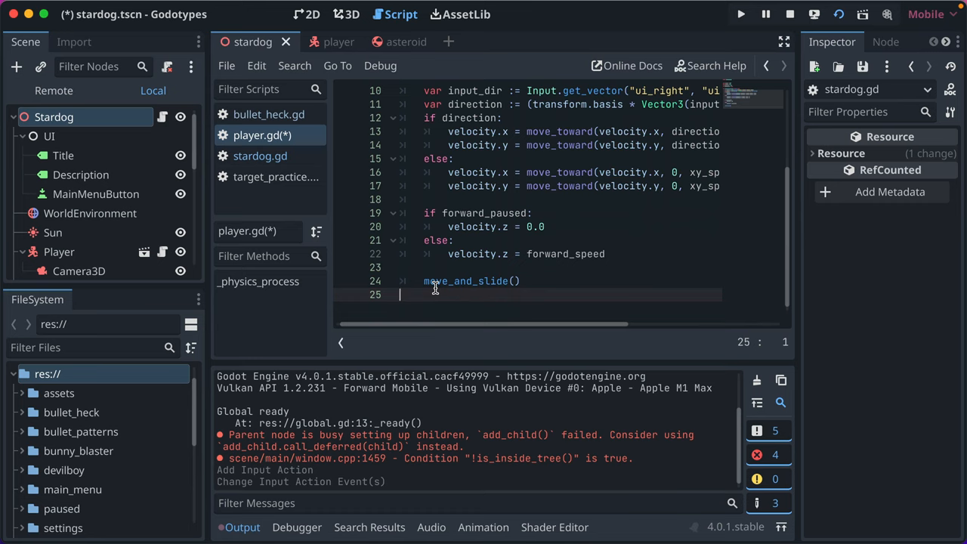
Add func _input checking OS.is_debug_build() && Input.is_action_just_pressed(stardog_debug_pause_player_z).
key(Return)
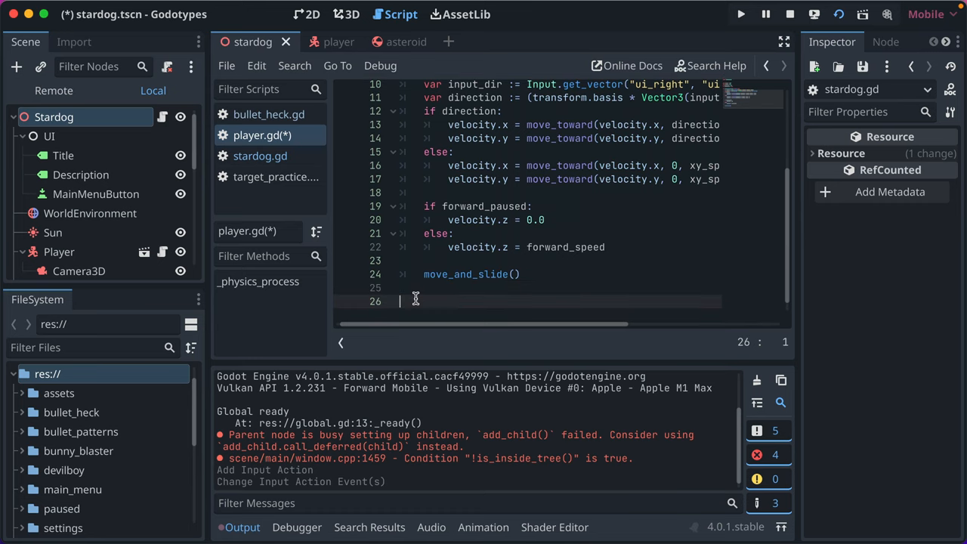
text(func i)
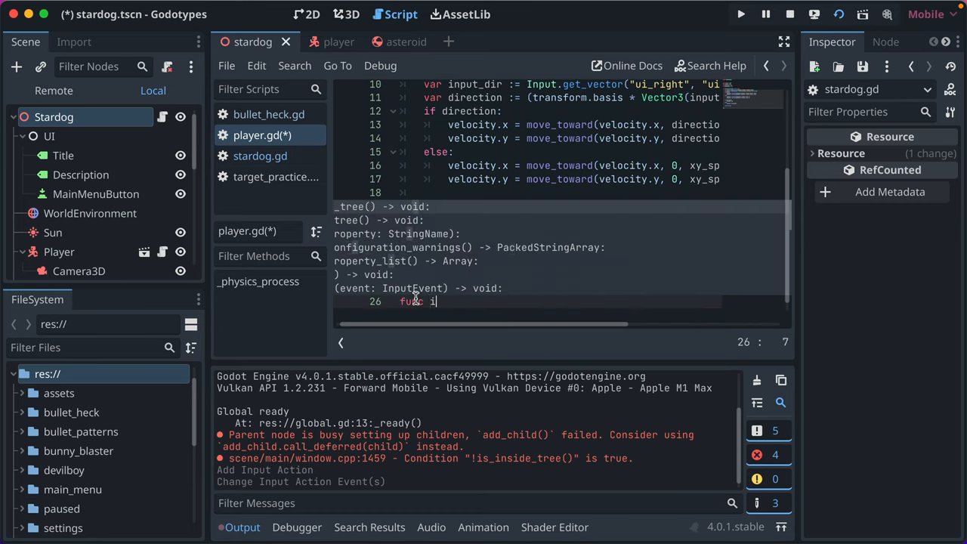
text(input(event: InputEvent) -> void:)
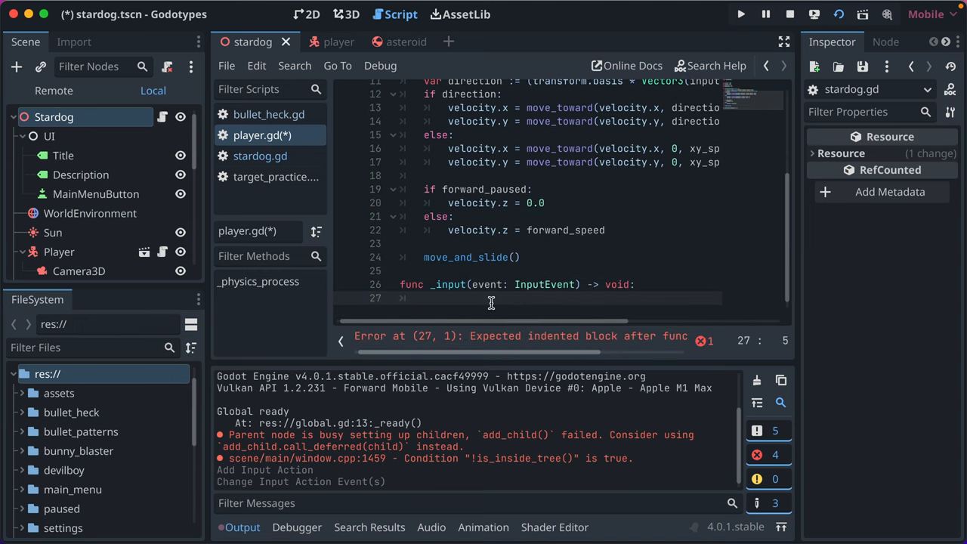
text(if OS.is_debug_build()
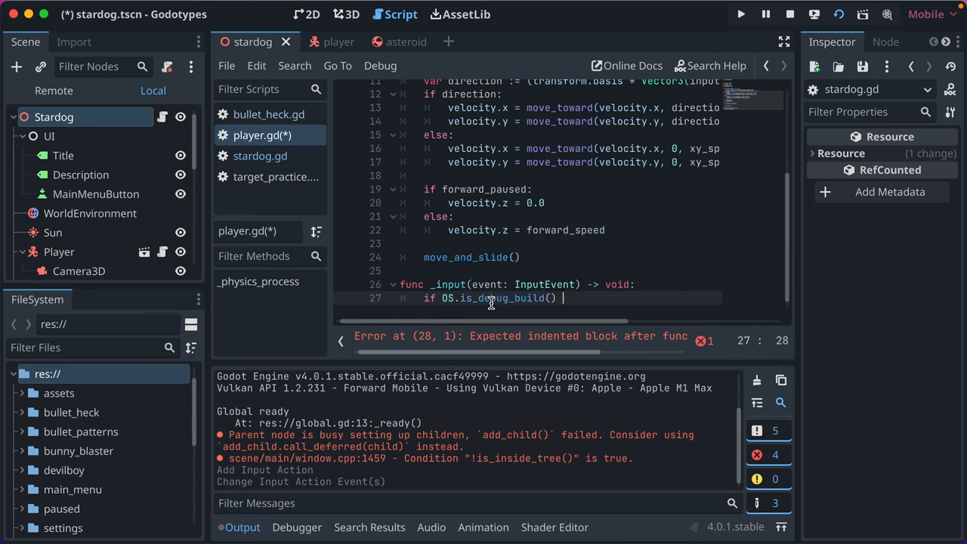
text(&&)
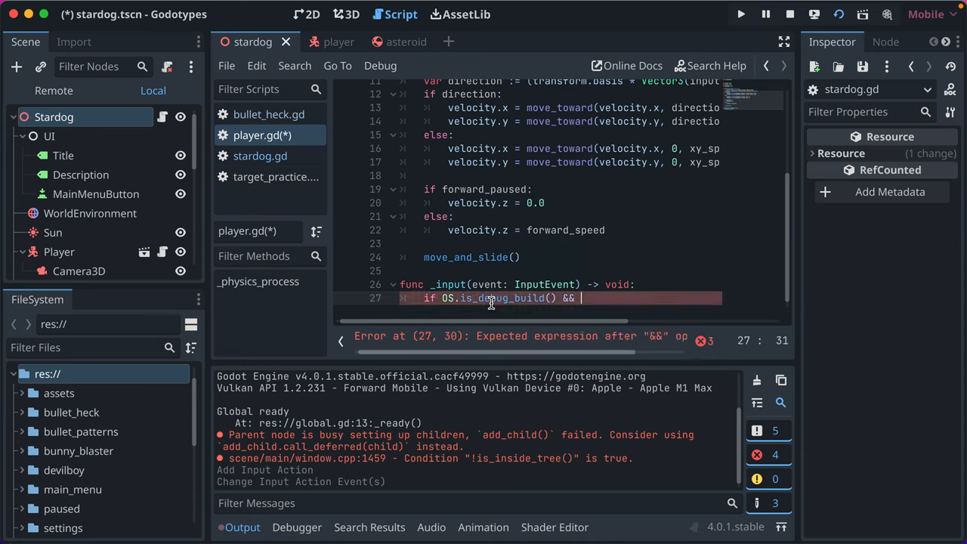
text(Input.)
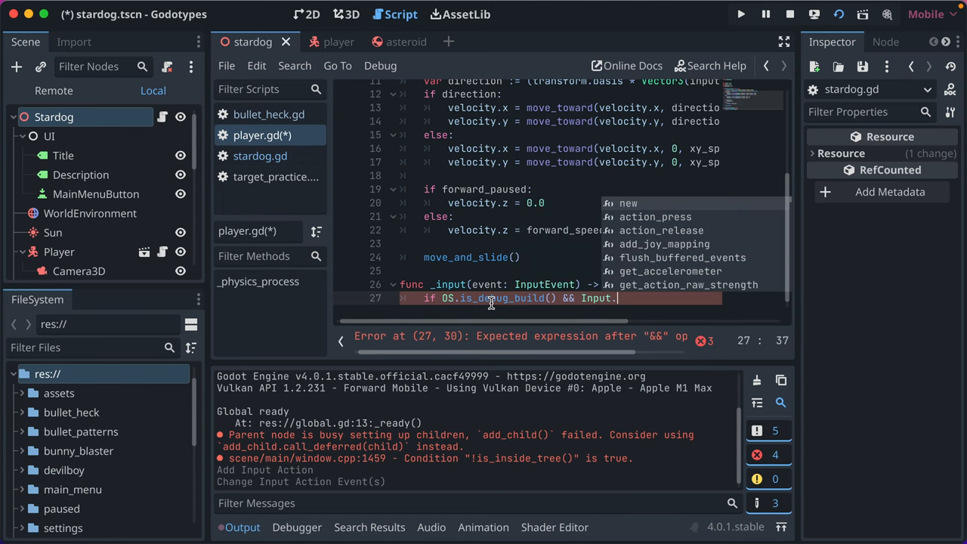
text(action_just_pressed(")
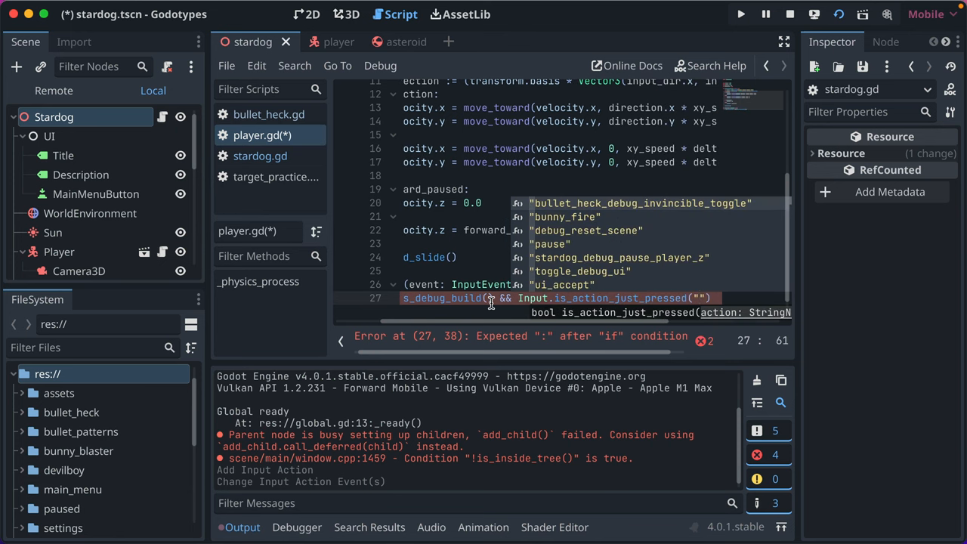
click(619, 258)
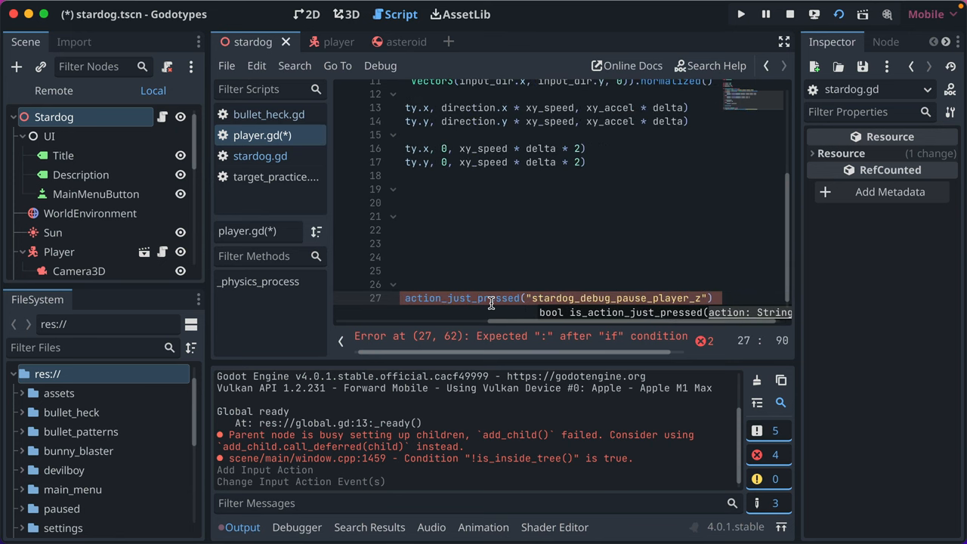
Make the handler toggle forward_paused with forward_paused = !forward_paused.
text(:)
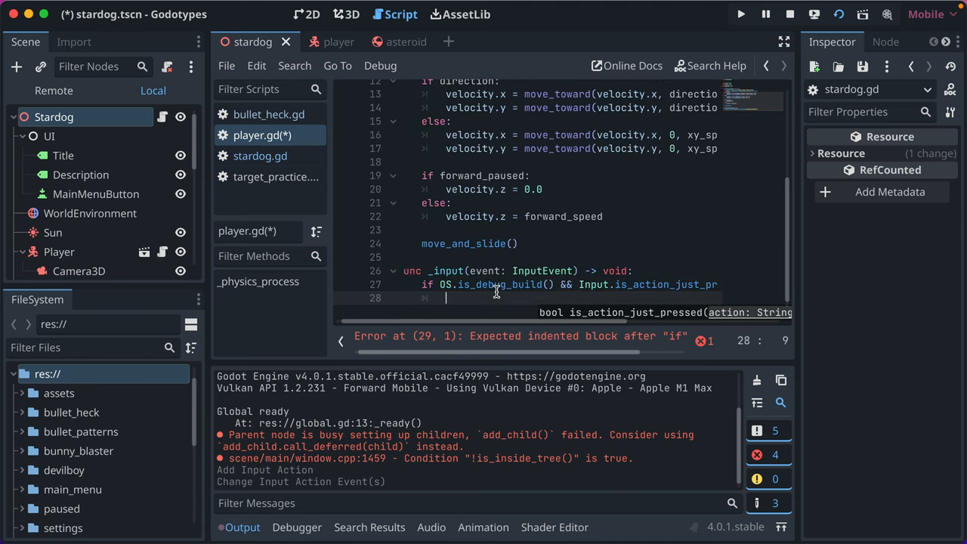
scroll(right, 3)
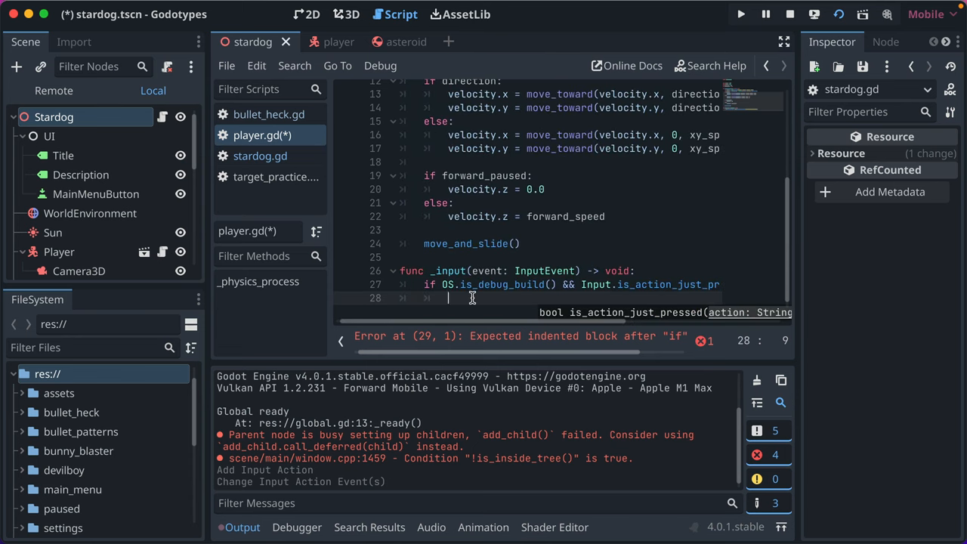
text(f)
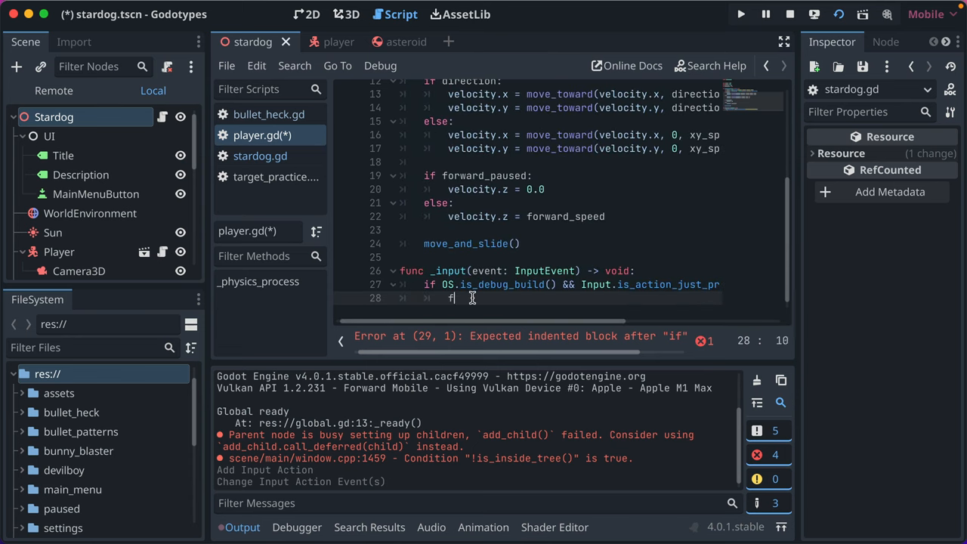
text(orward_paused =)
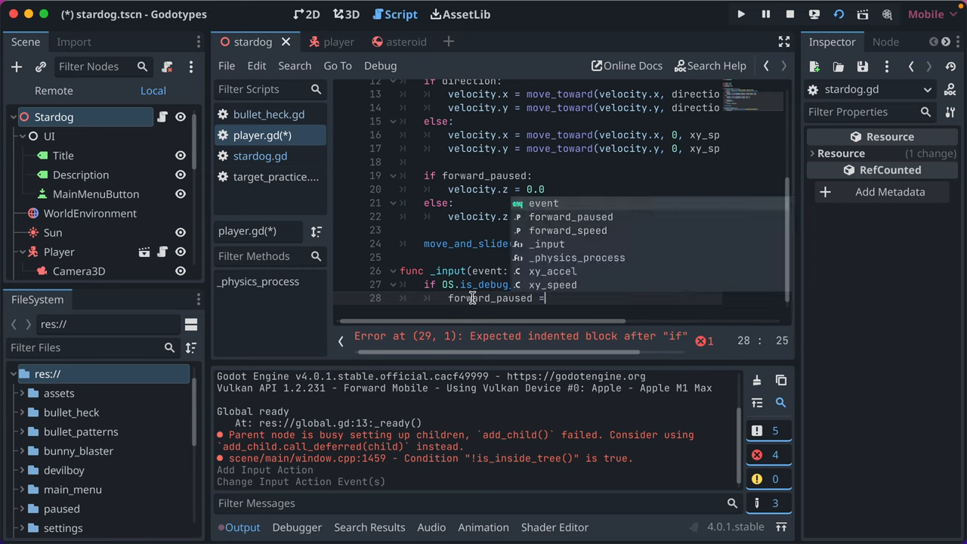
text(!)
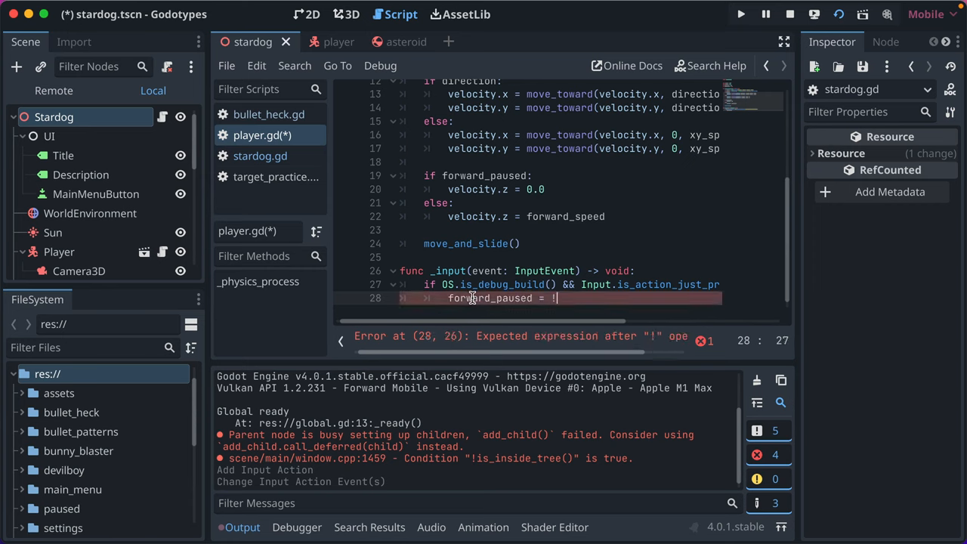
text(forward_paused)
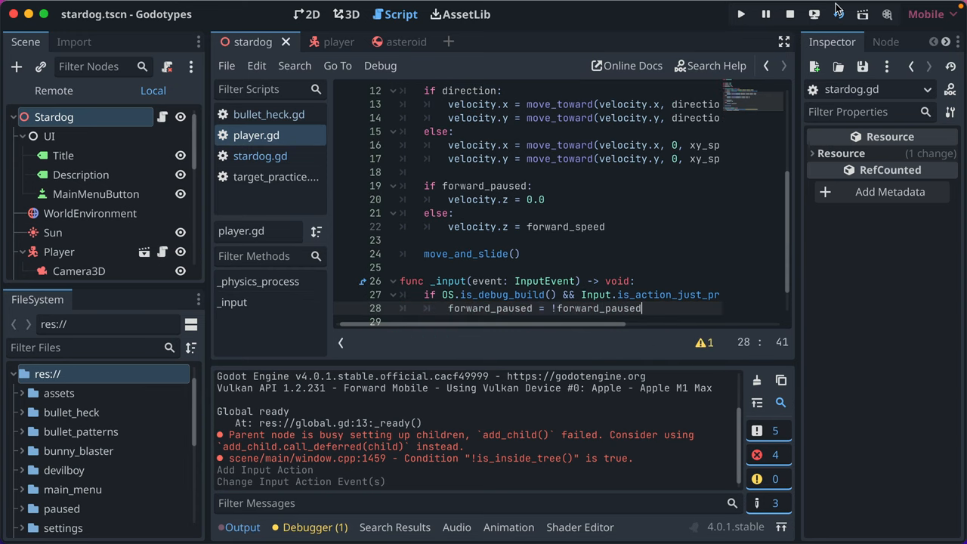
Run the Stardog scene and focus its debug game window.
click(740, 14)
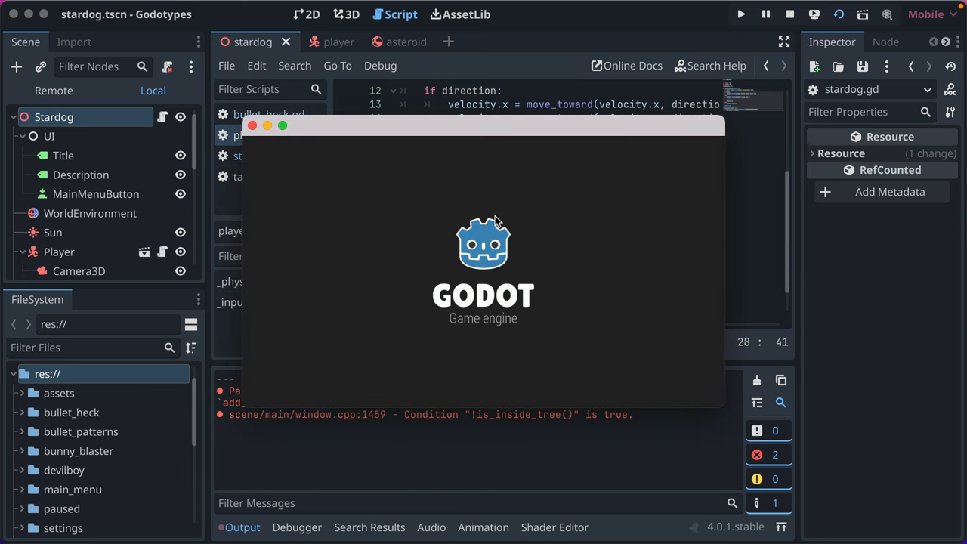
click(740, 14)
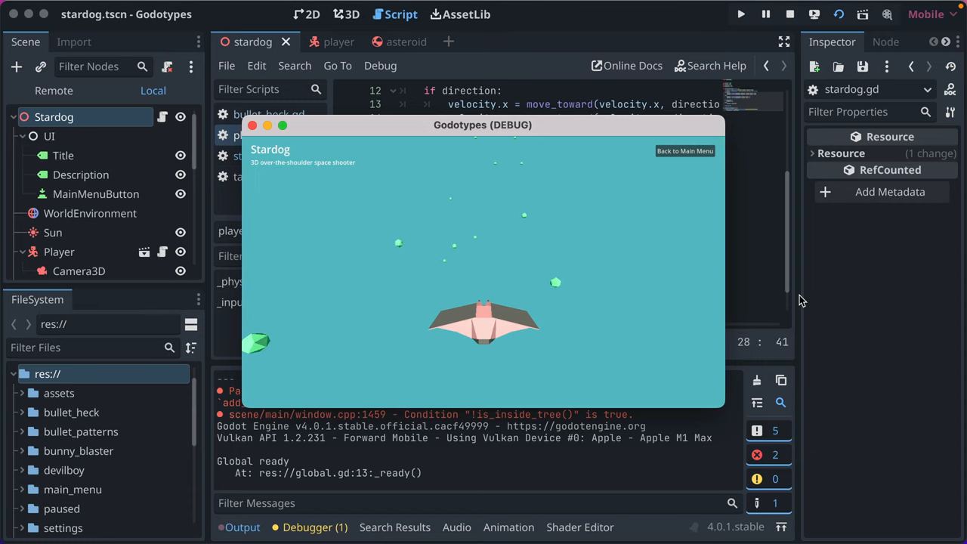
Export the macOS preset without debug as game-macos.zip in the exports folder.
click(144, 8)
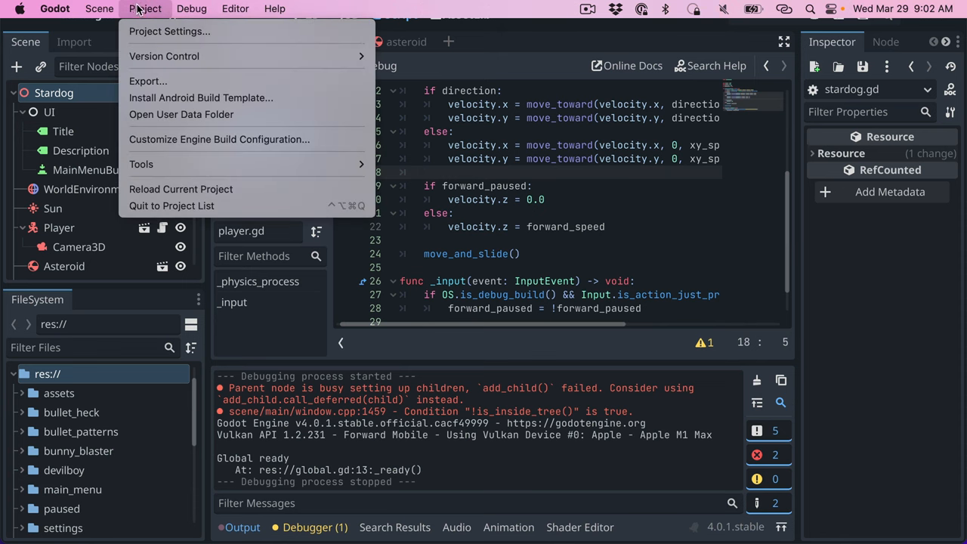
click(148, 81)
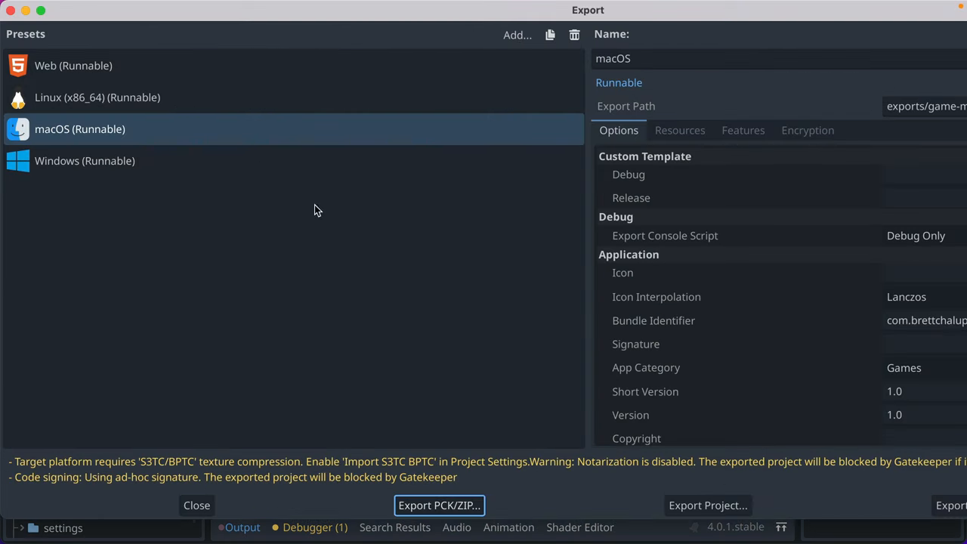
mouse_move(693, 175)
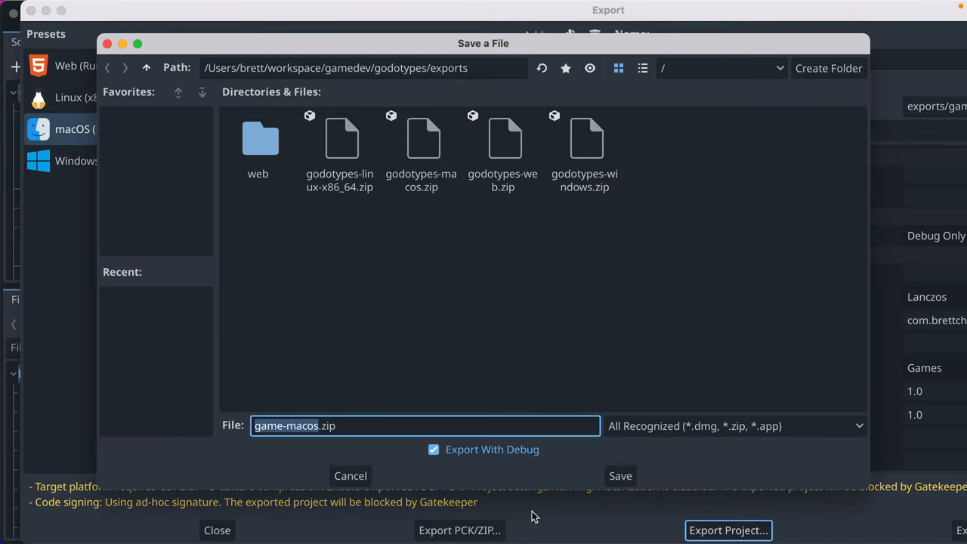
mouse_move(440, 476)
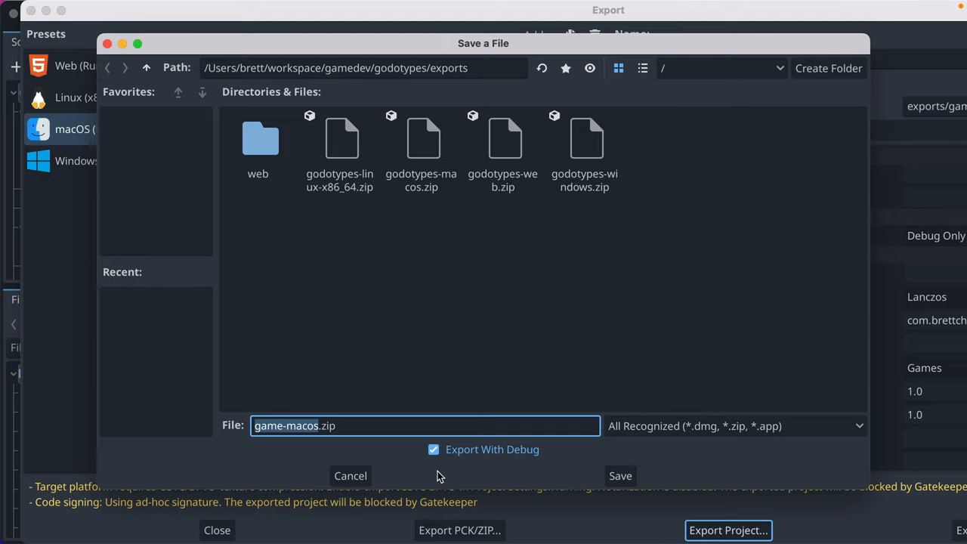
mouse_move(525, 465)
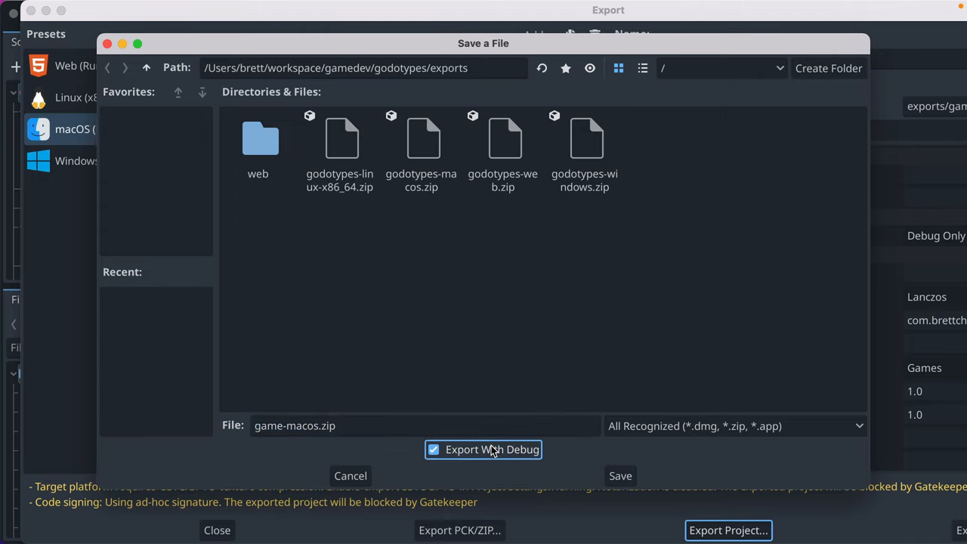
click(619, 475)
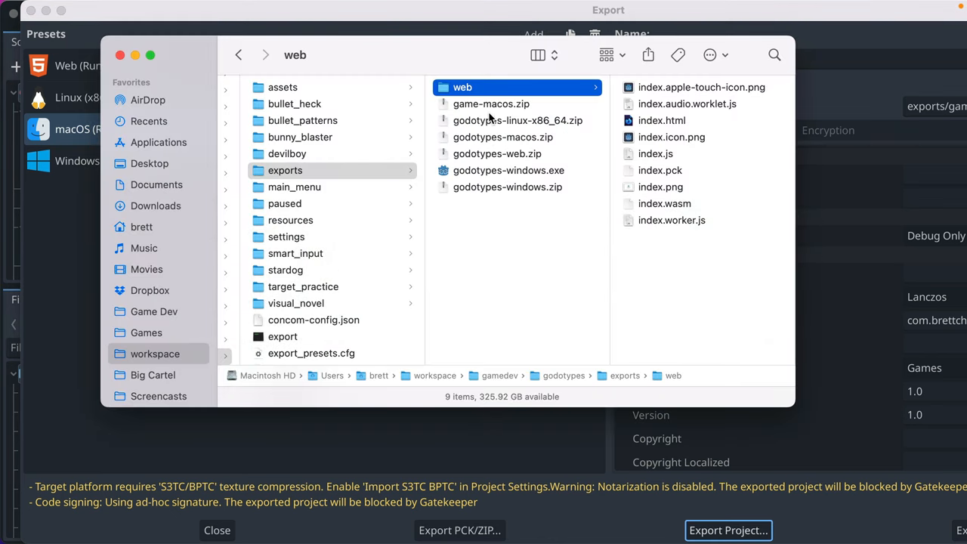
Unzip game-macos.zip, launch Godotypes.app, try Stardog, and return to the main menu.
click(491, 104)
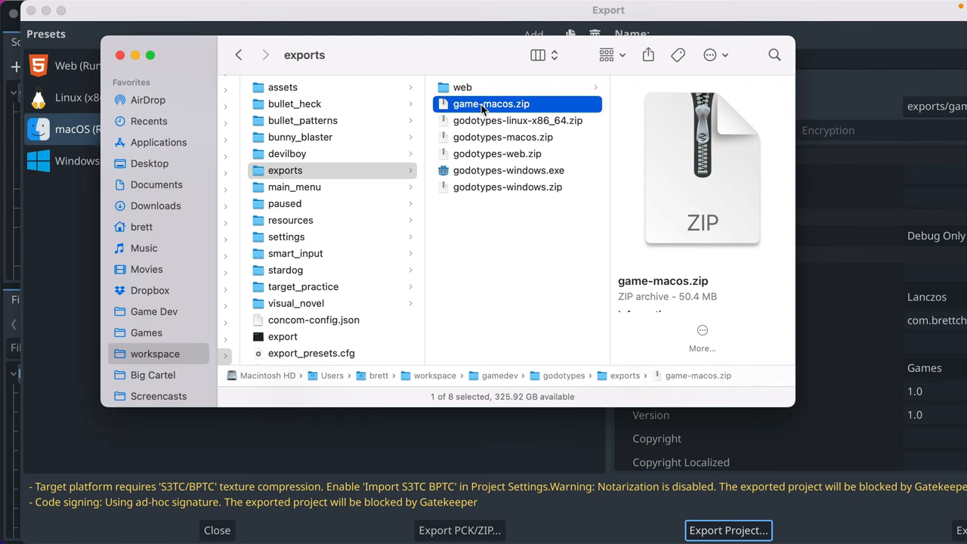
click(488, 203)
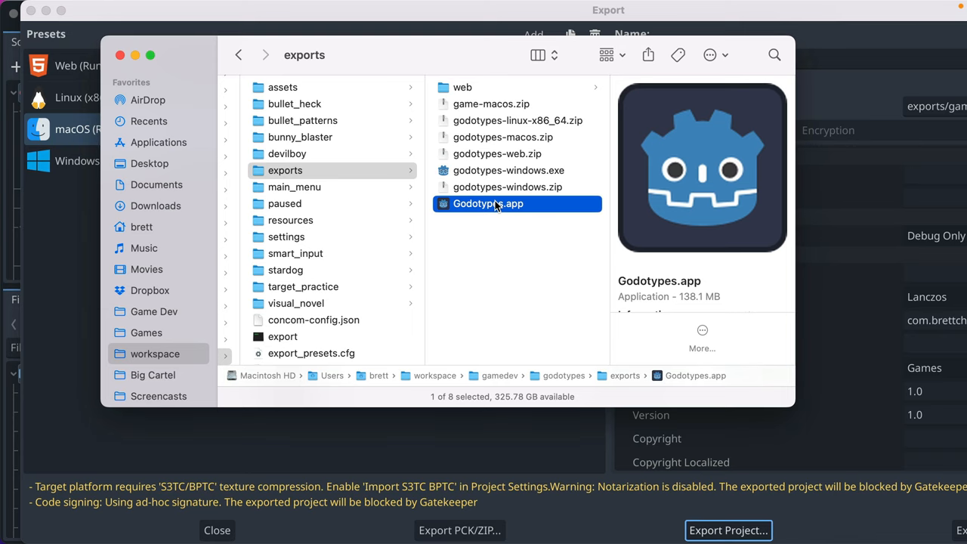
double_click(488, 203)
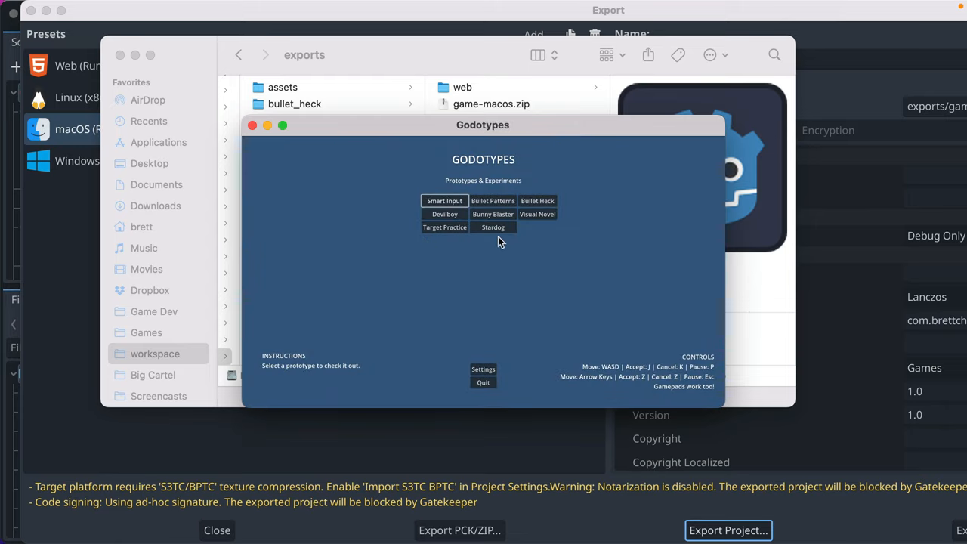
click(492, 228)
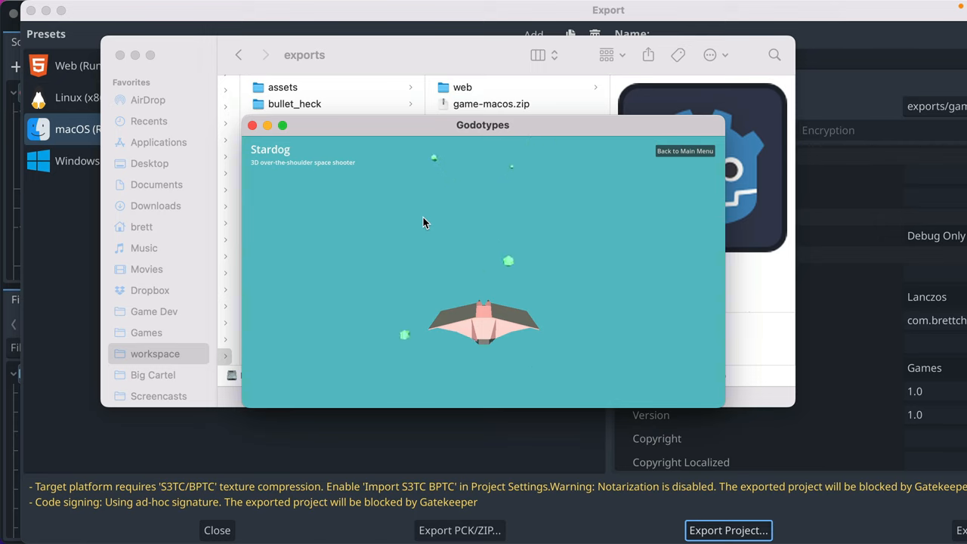
click(684, 150)
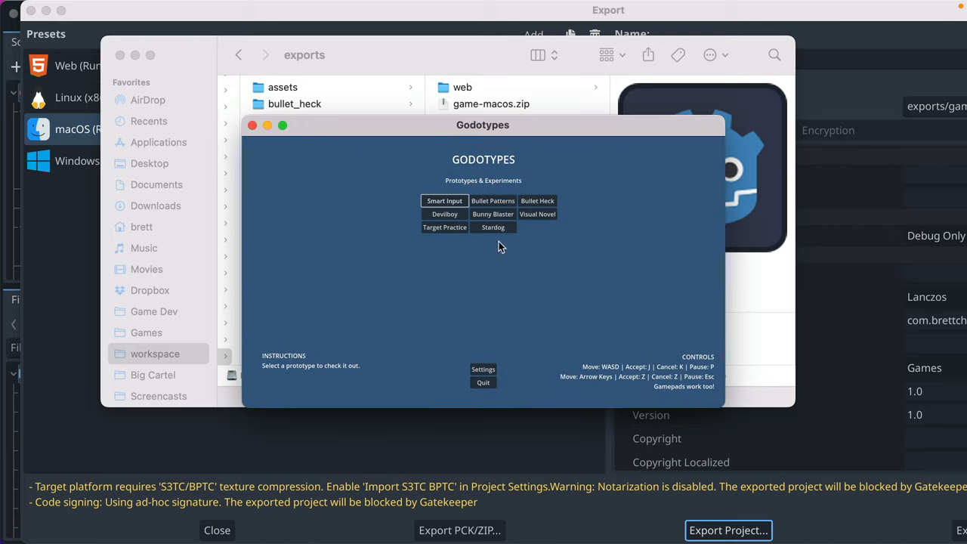
mouse_move(483, 382)
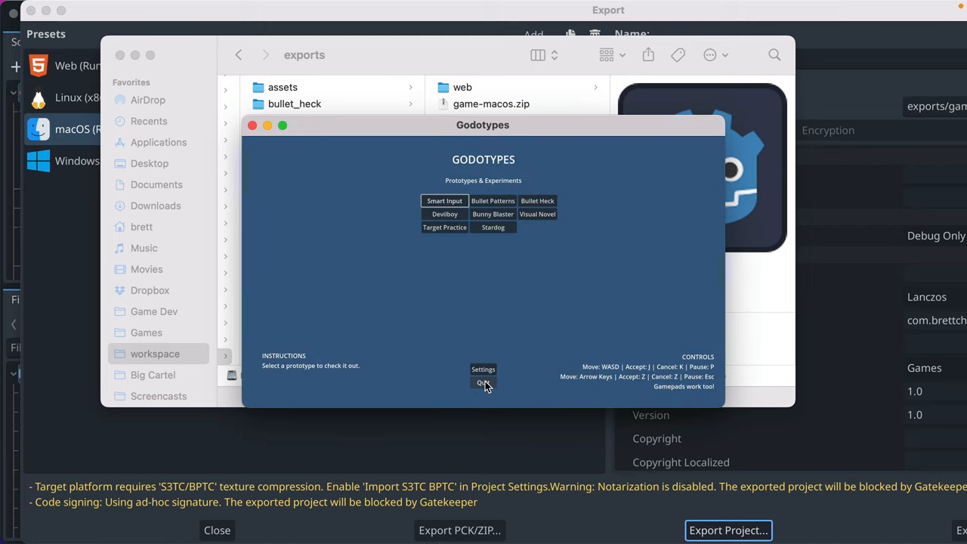
mouse_move(355, 466)
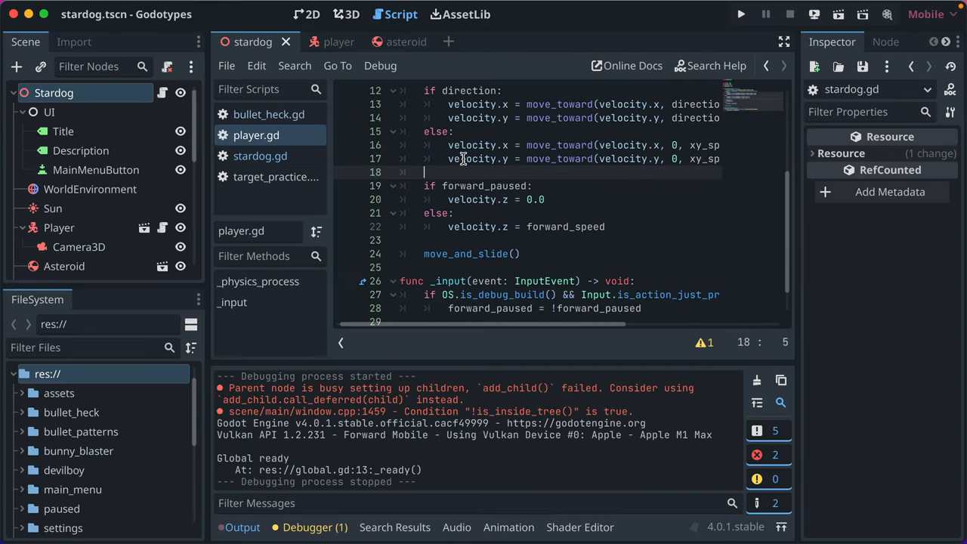
mouse_move(427, 172)
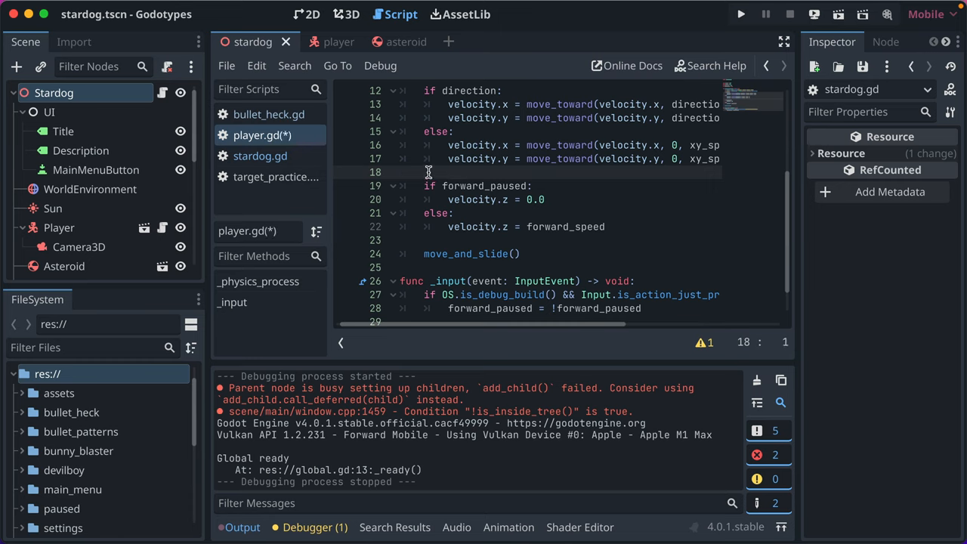
Launch the whole project in debug mode from the editor toolbar.
scroll(down, 3)
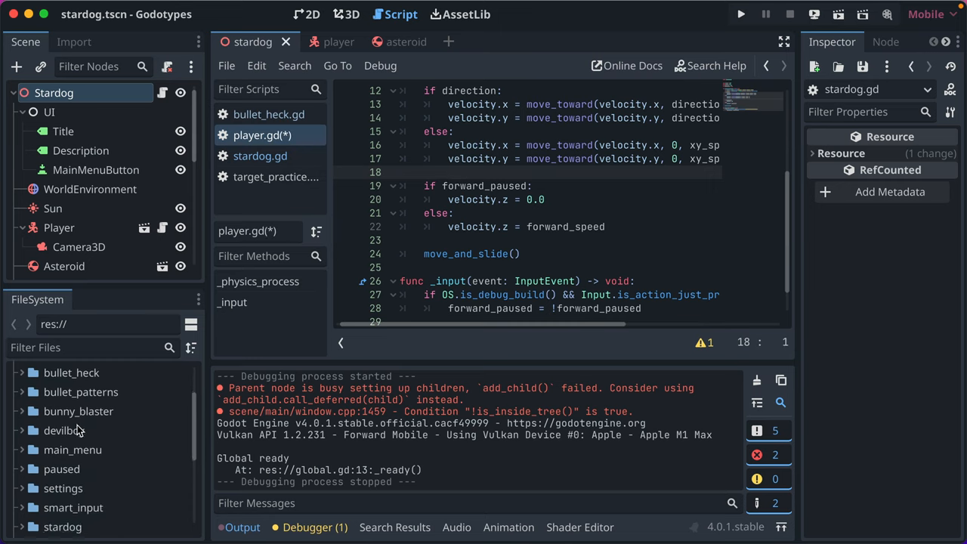
scroll(up, 3)
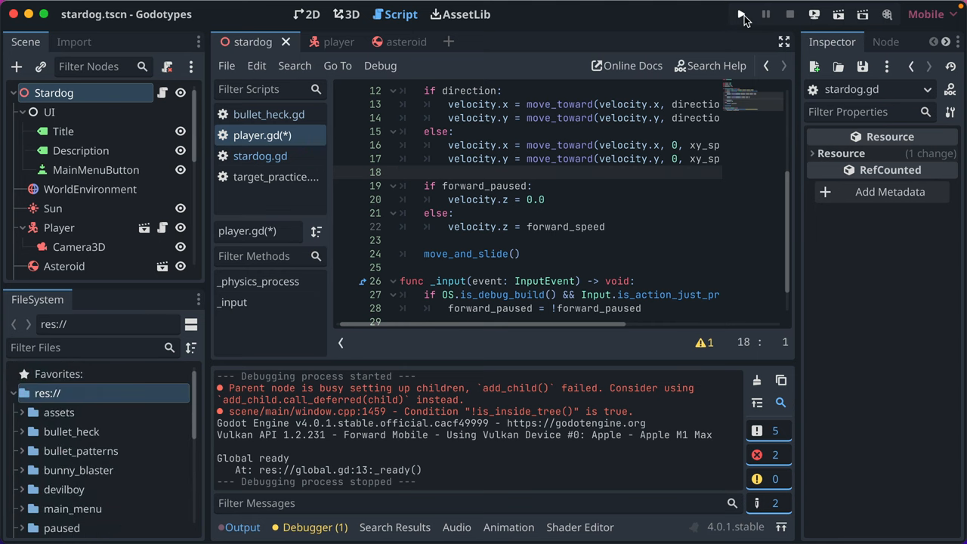
click(741, 14)
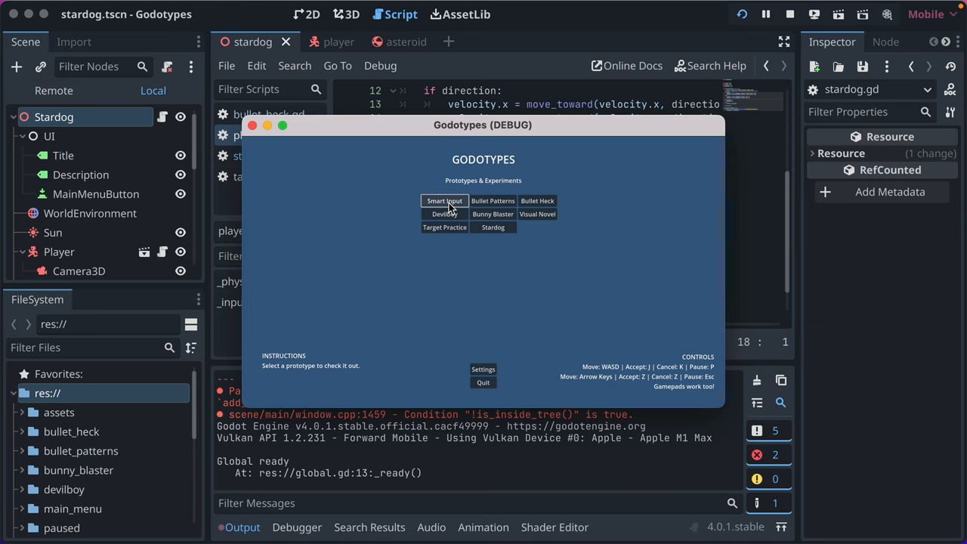
Play Bullet Heck with the debug UI to wave 2, then return to the script editor.
click(537, 200)
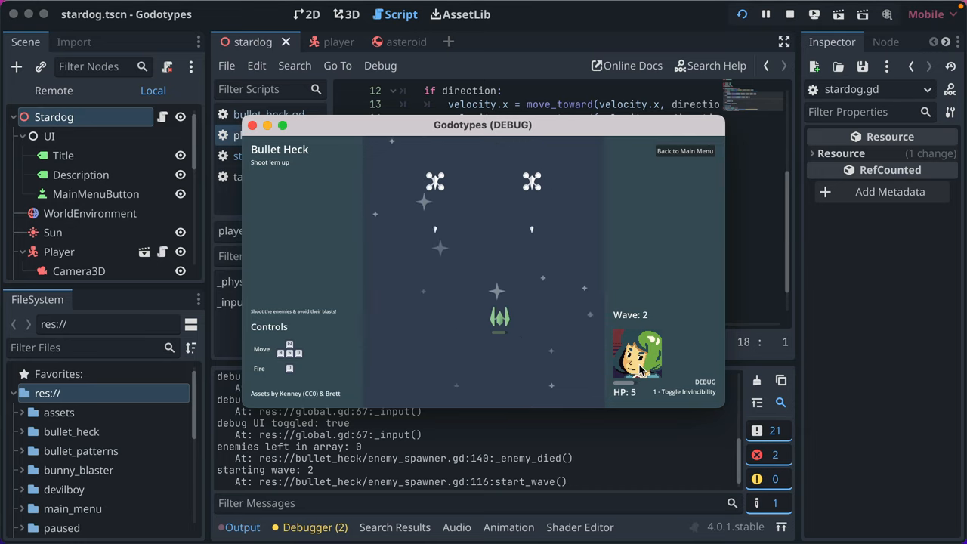
mouse_move(384, 370)
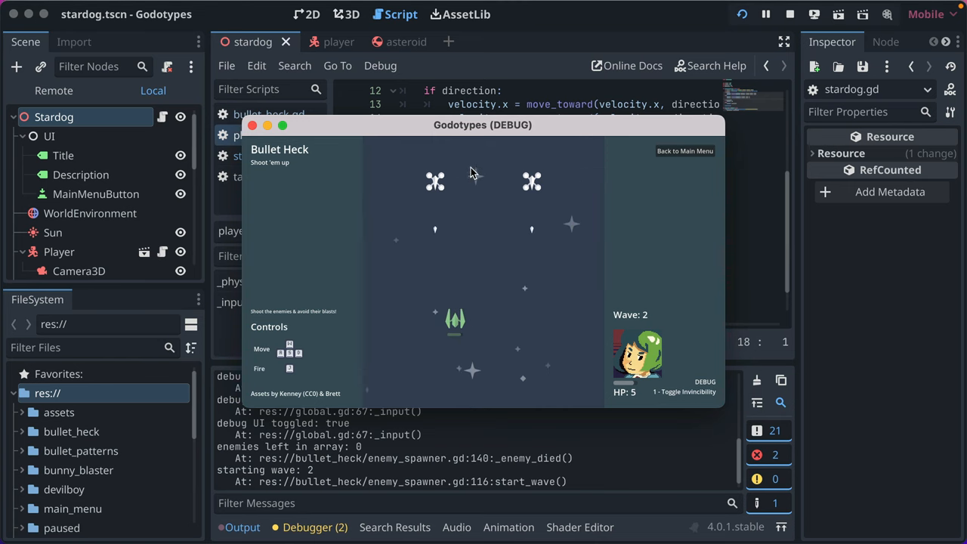
click(251, 125)
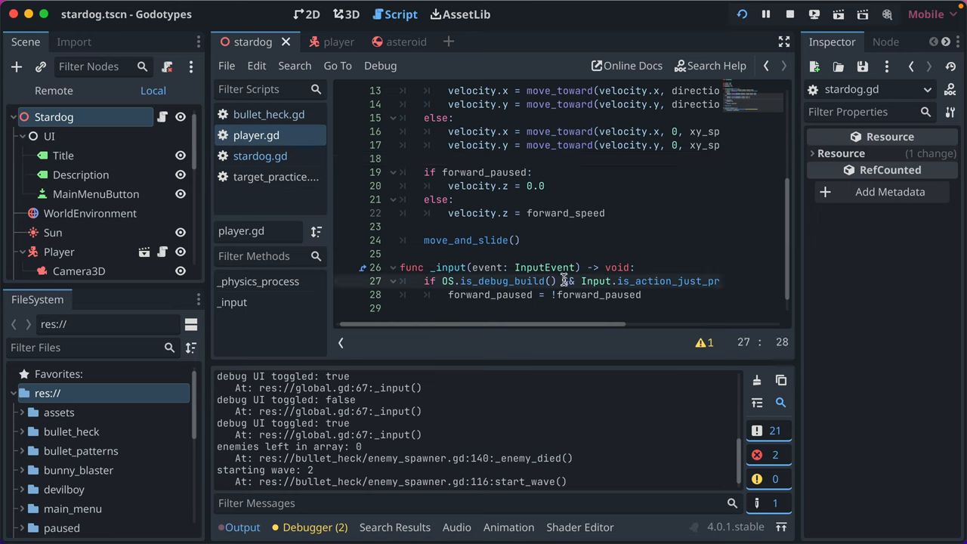
scroll(right, 3)
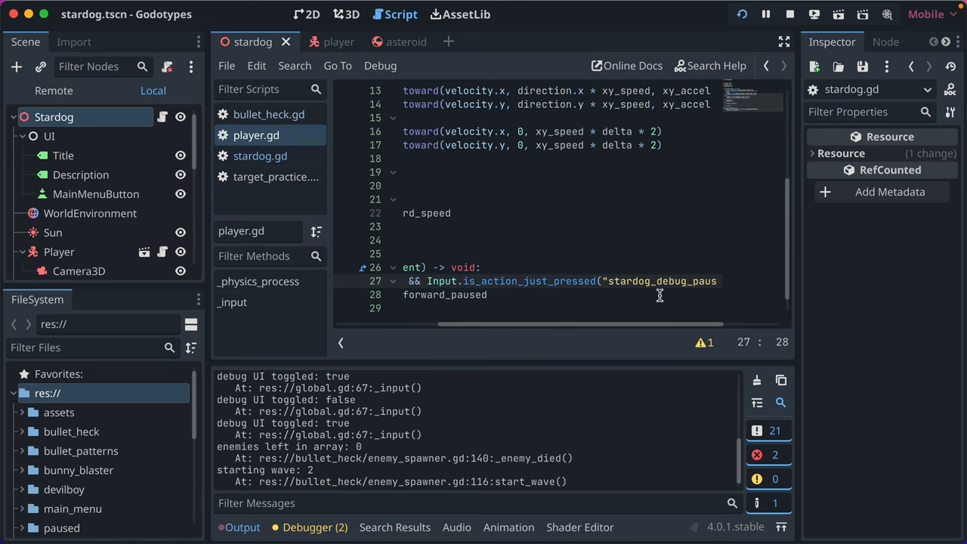
scroll(left, 3)
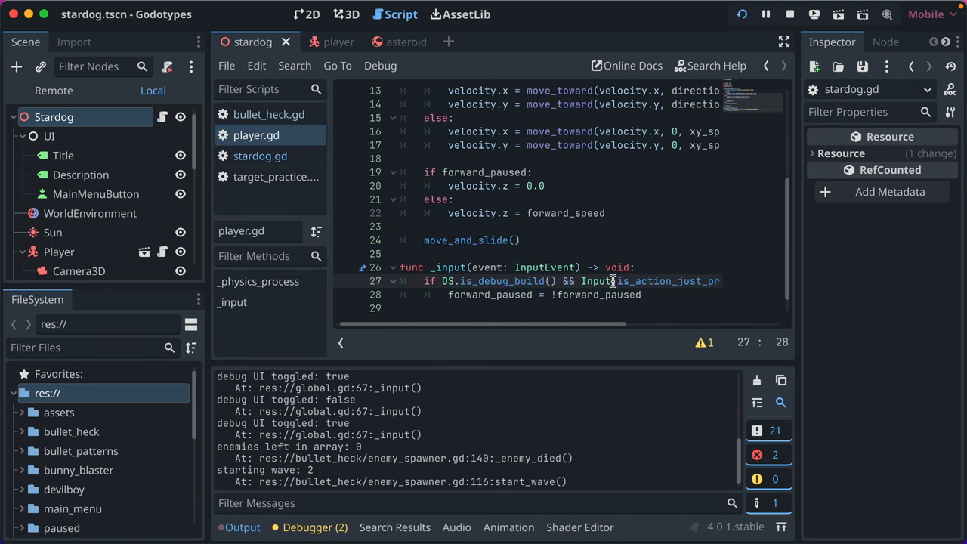